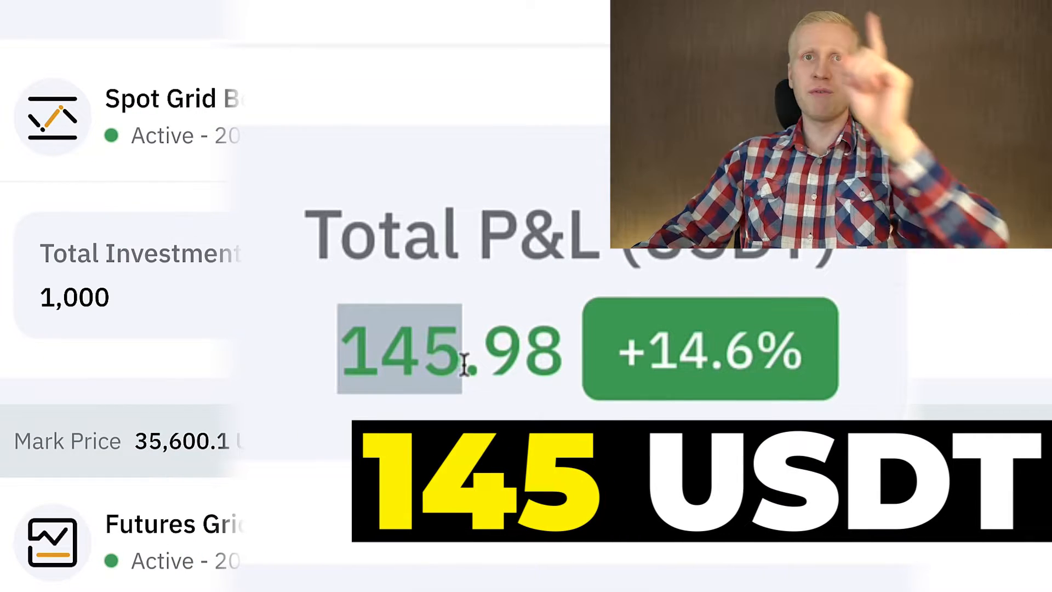
# - Scroll the trading bot video page down to the description's Bybit bonus link
pyautogui.scroll(-3)
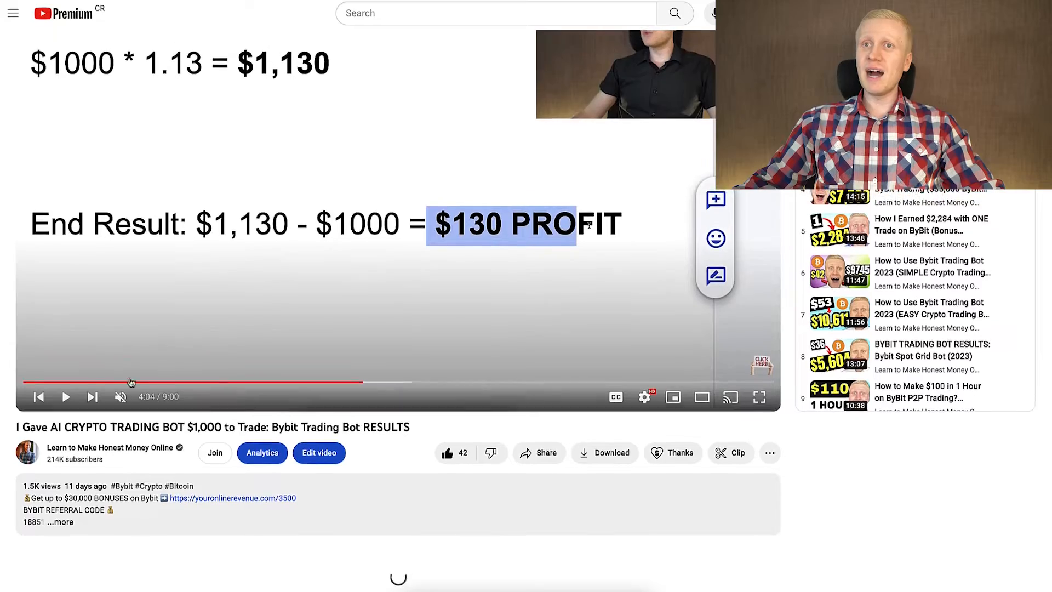
pyautogui.scroll(-3)
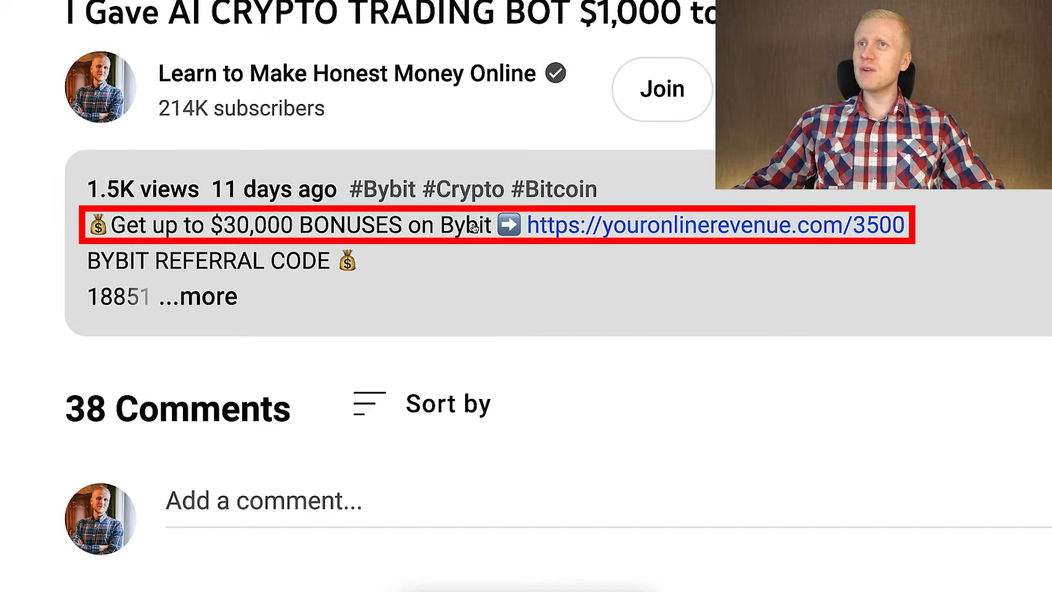
pyautogui.scroll(-3)
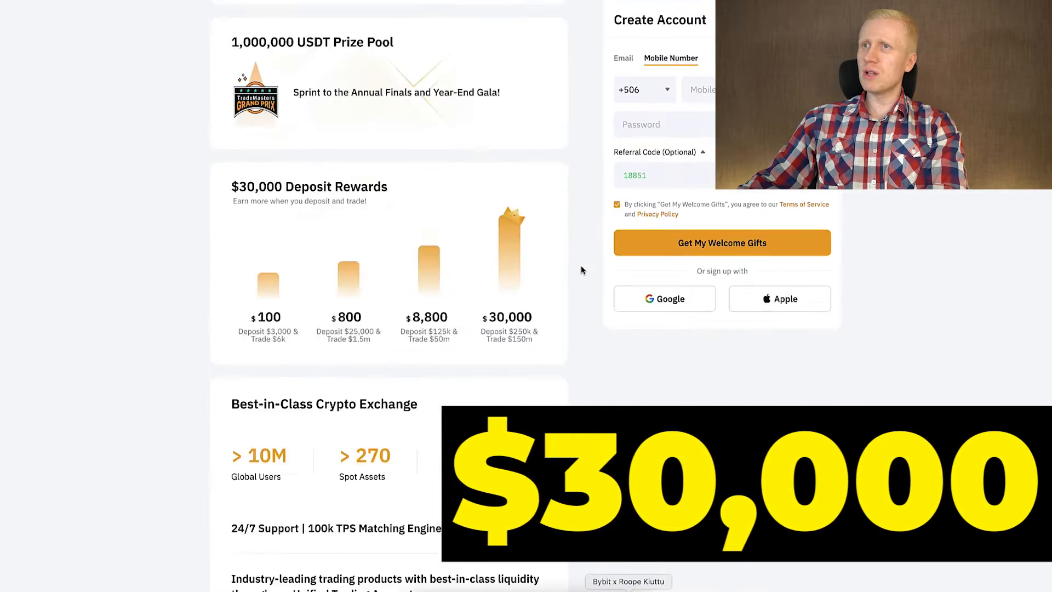
# - Browse the Email, Mobile, Google and Apple sign-up options, then reach Assets Overview
pyautogui.scroll(3)
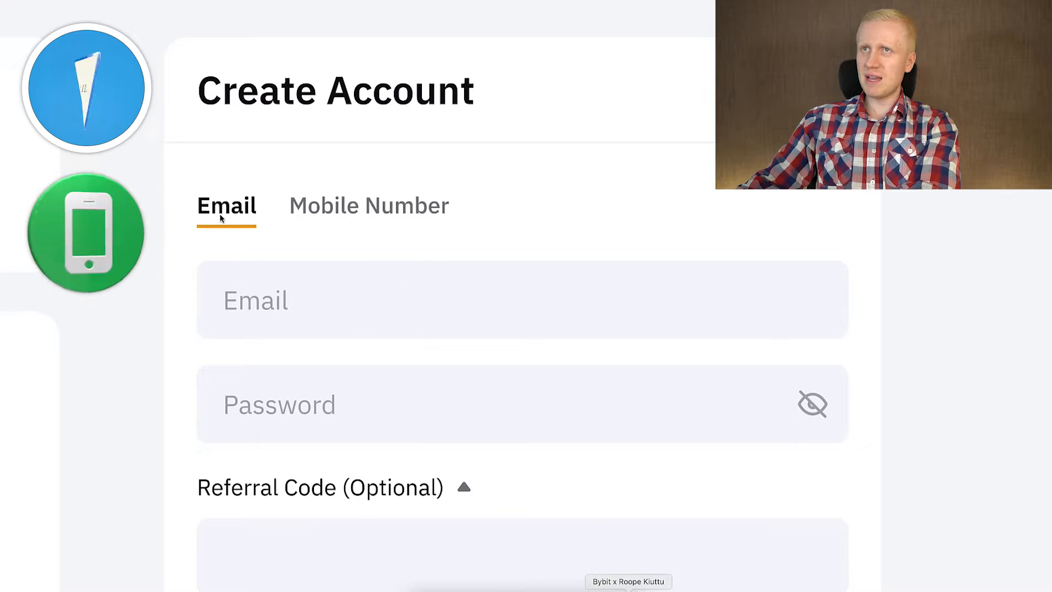
pyautogui.scroll(-3)
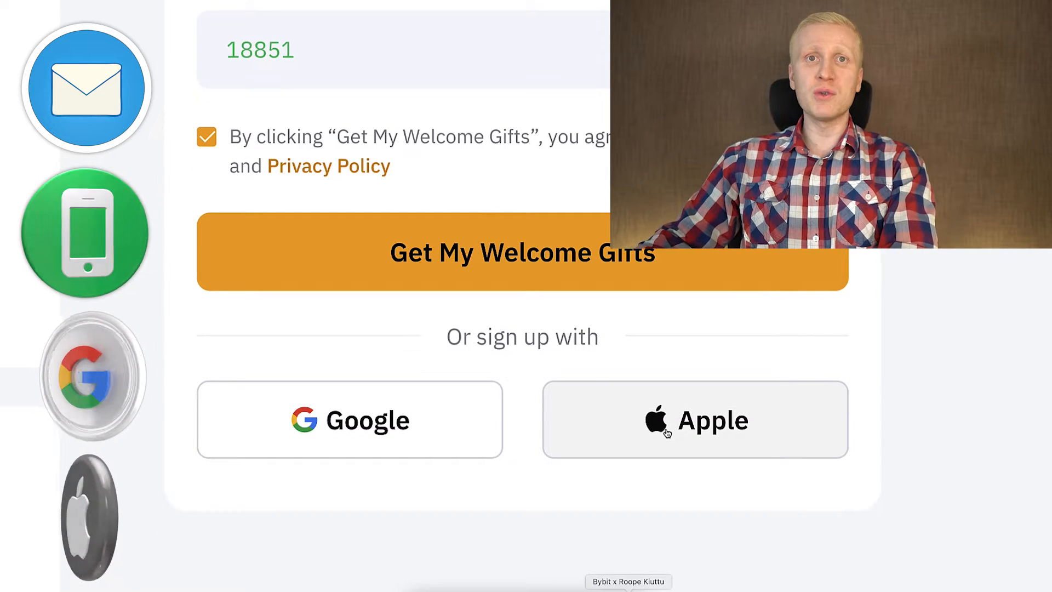
pyautogui.click(521, 251)
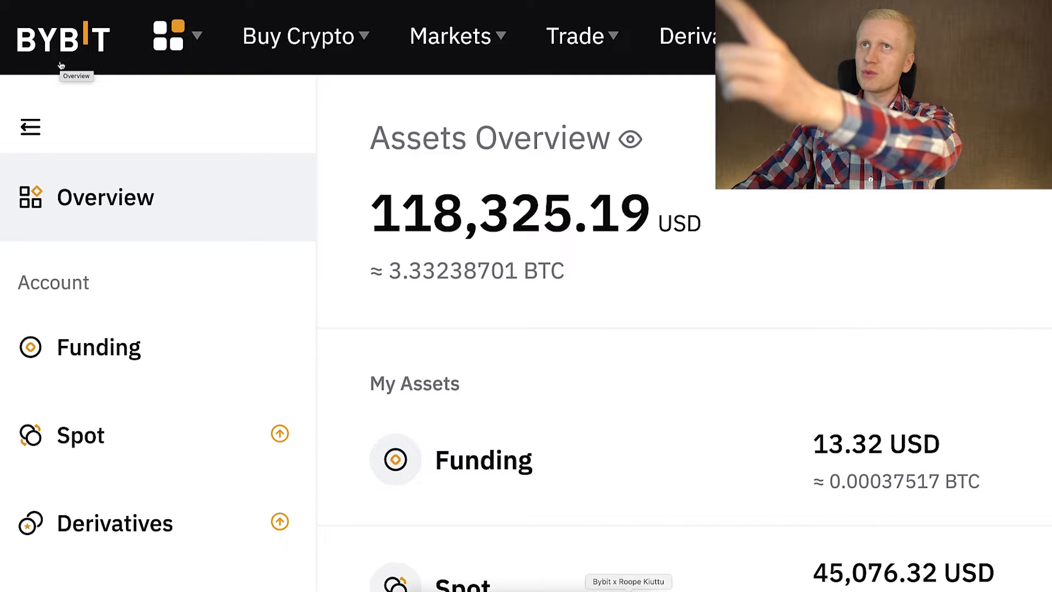
# - Open the Bybit products menu and scroll to My Bots under Tools
pyautogui.click(167, 36)
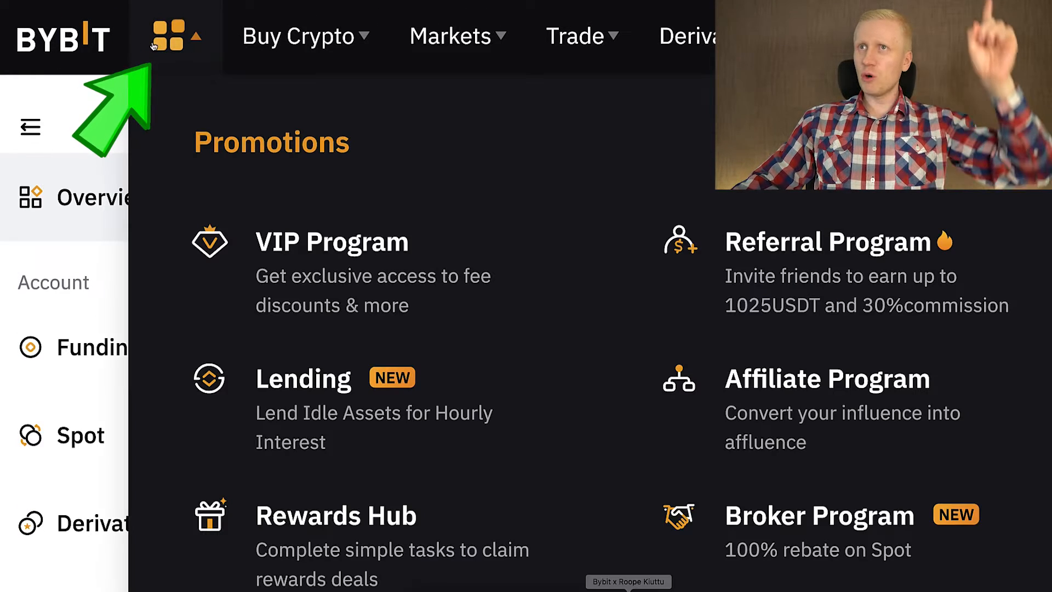
pyautogui.scroll(-3)
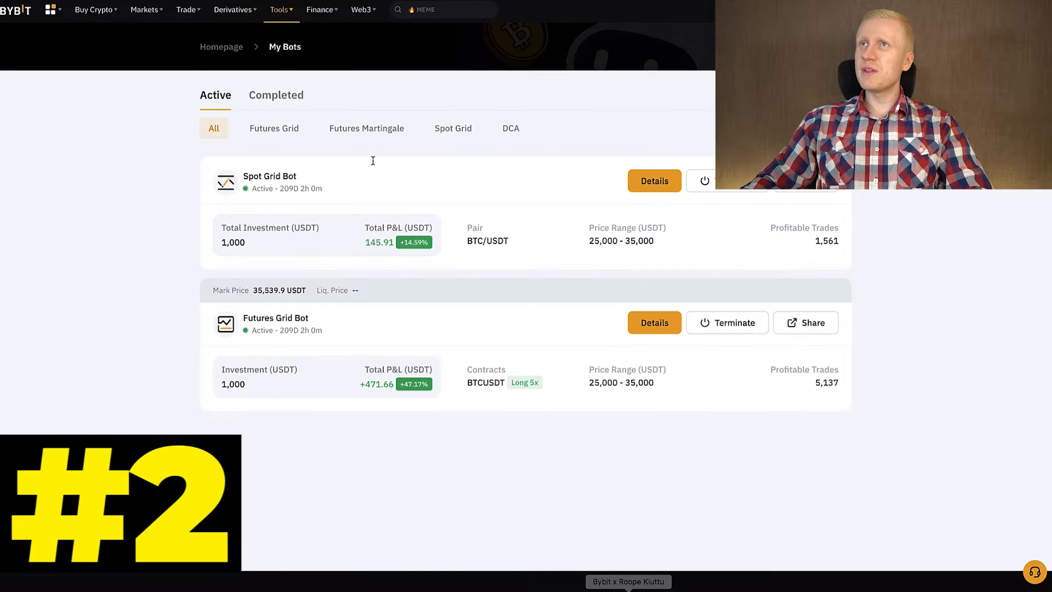
# - Leave the My Bots page for a Google search converting USD to BTC
pyautogui.click(654, 322)
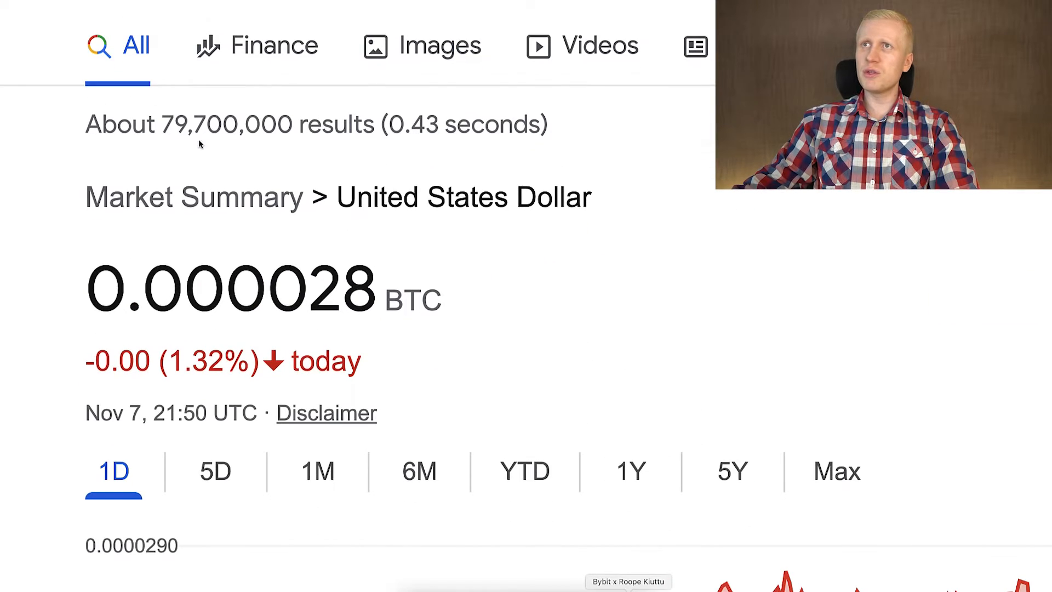
# - Step the USD-to-BTC chart through 5D, 1M, 1Y and 5Y ranges
pyautogui.scroll(-3)
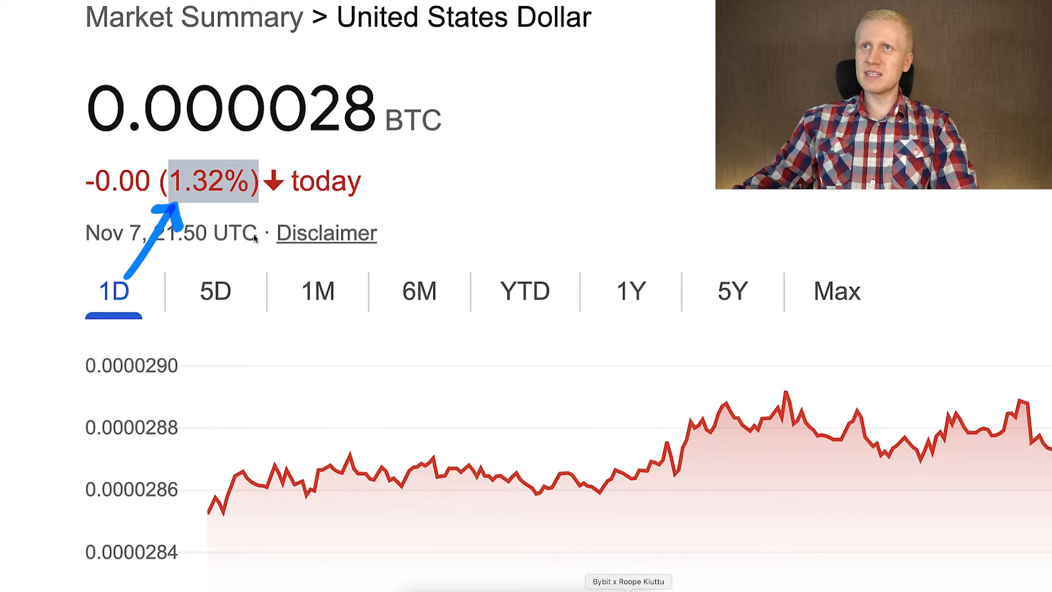
pyautogui.click(215, 290)
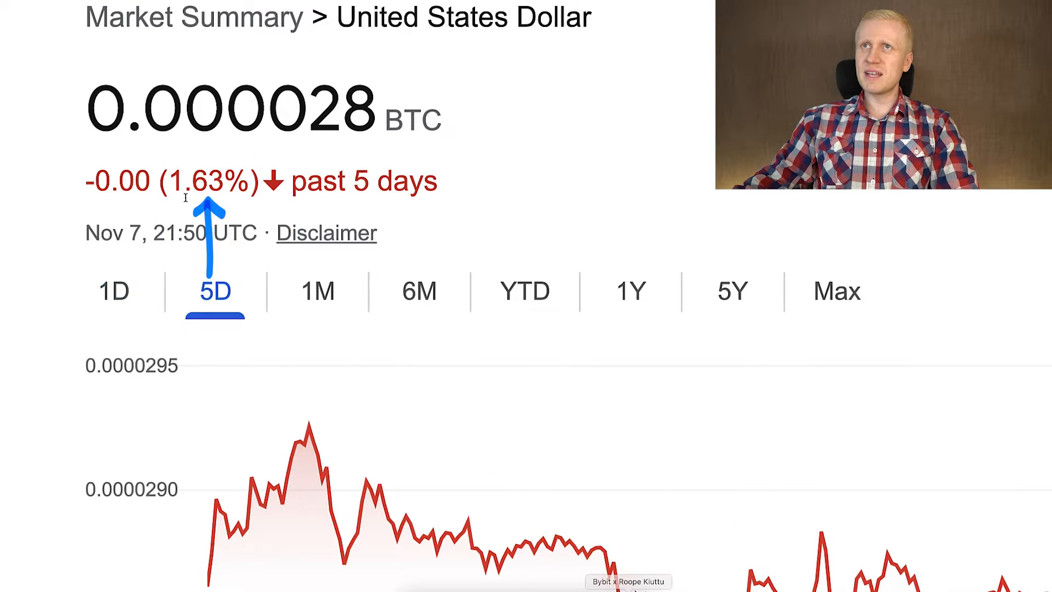
pyautogui.click(317, 290)
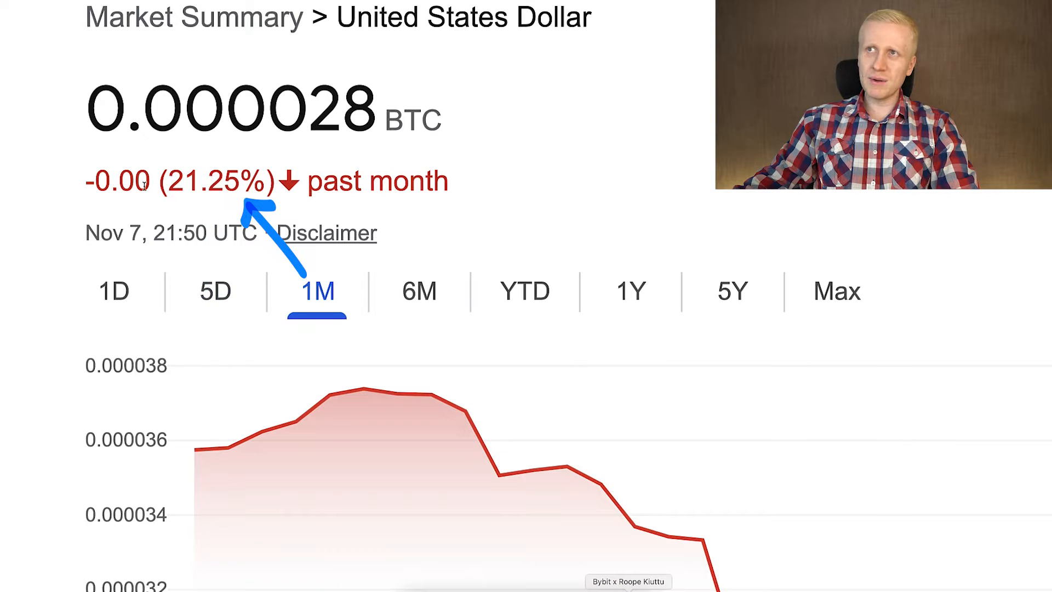
pyautogui.click(629, 291)
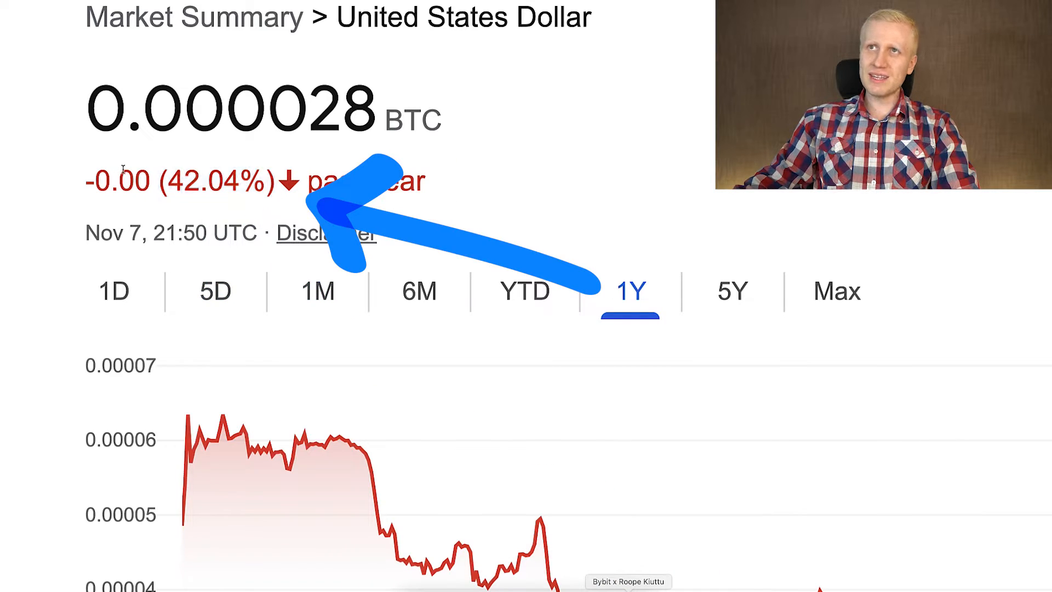
pyautogui.click(731, 291)
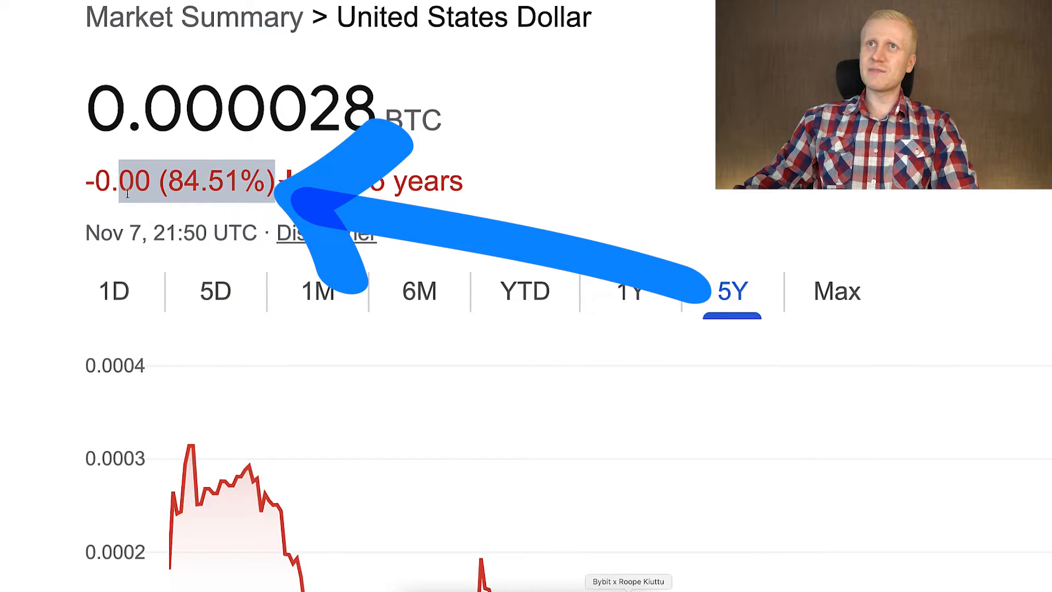
pyautogui.click(836, 290)
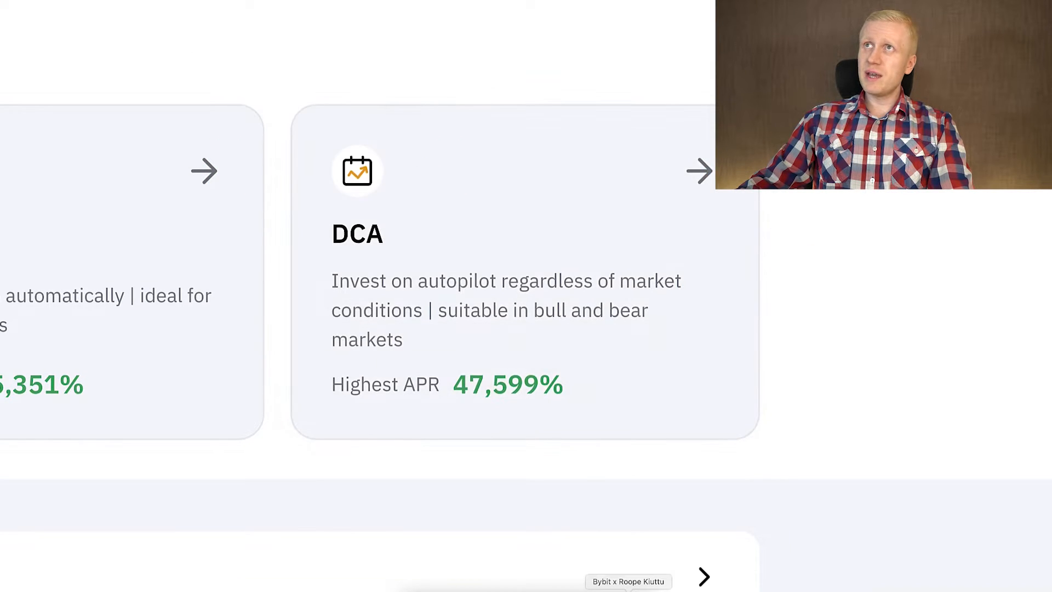
# - Bring the Spot Grid card into view and start a new BTC/USDT spot grid bot
pyautogui.click(186, 9)
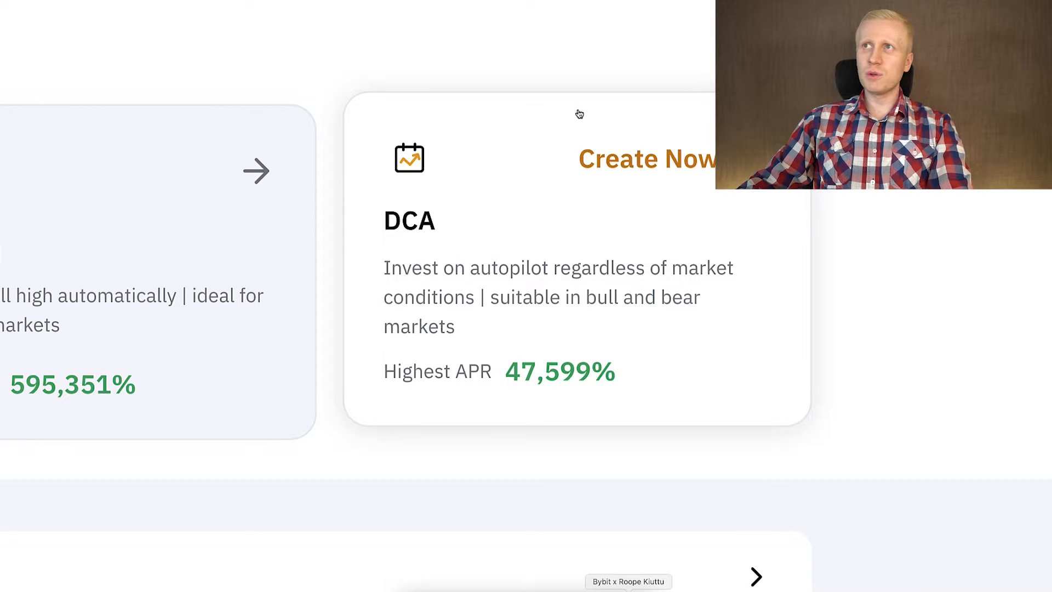
pyautogui.moveTo(481, 128)
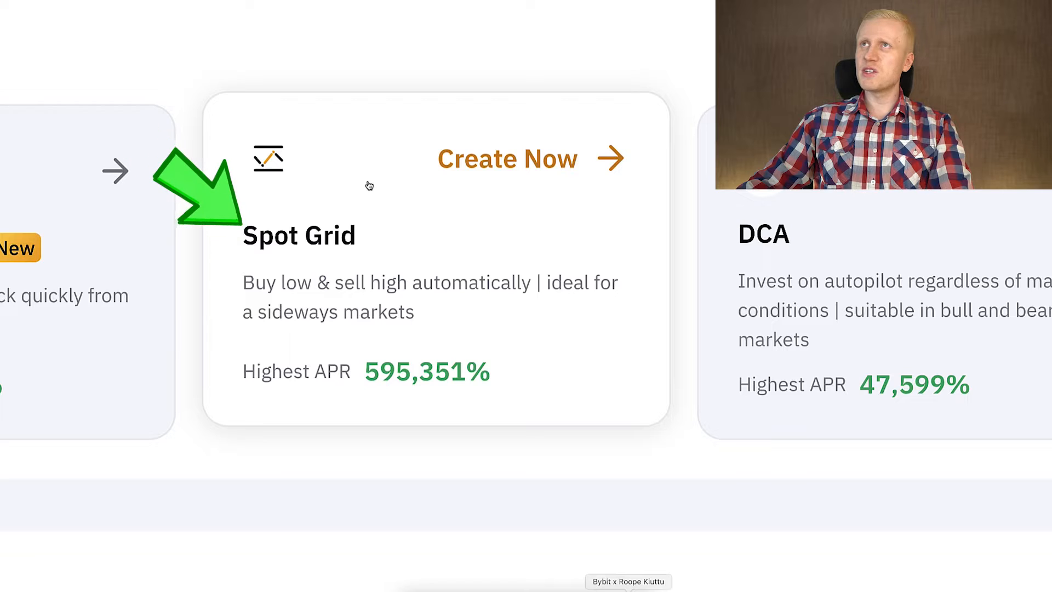
pyautogui.click(506, 159)
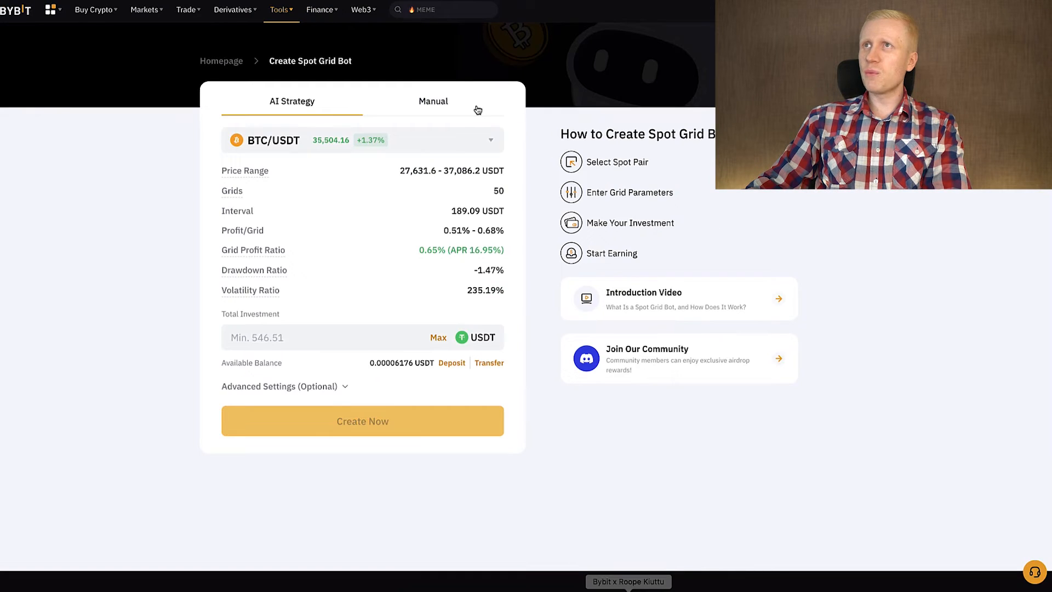
pyautogui.click(432, 101)
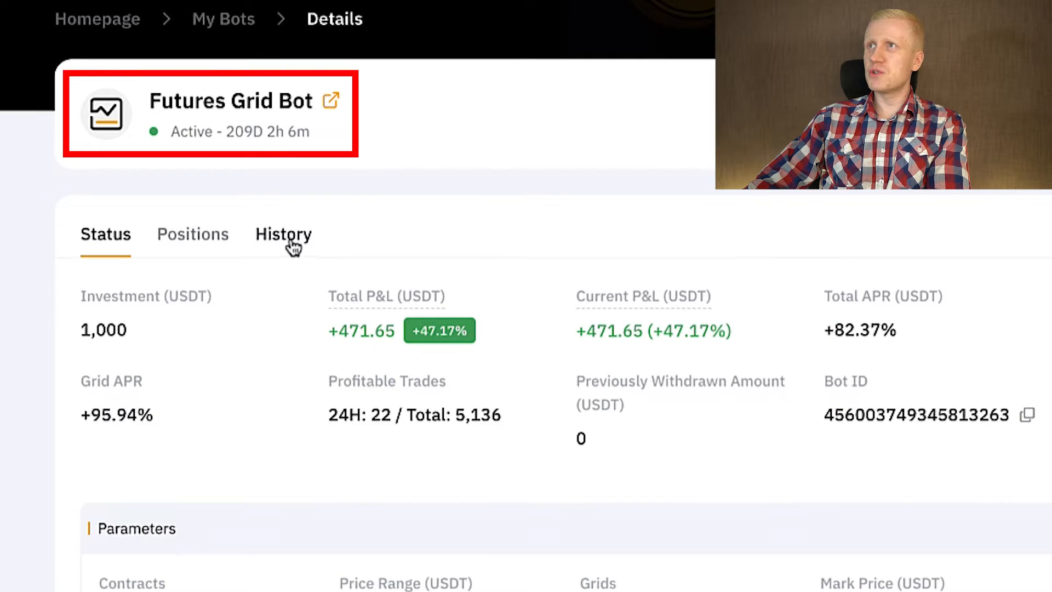
# - View the Spot Grid Bot's details (+14.59% profit), then return to My Bots
pyautogui.click(283, 234)
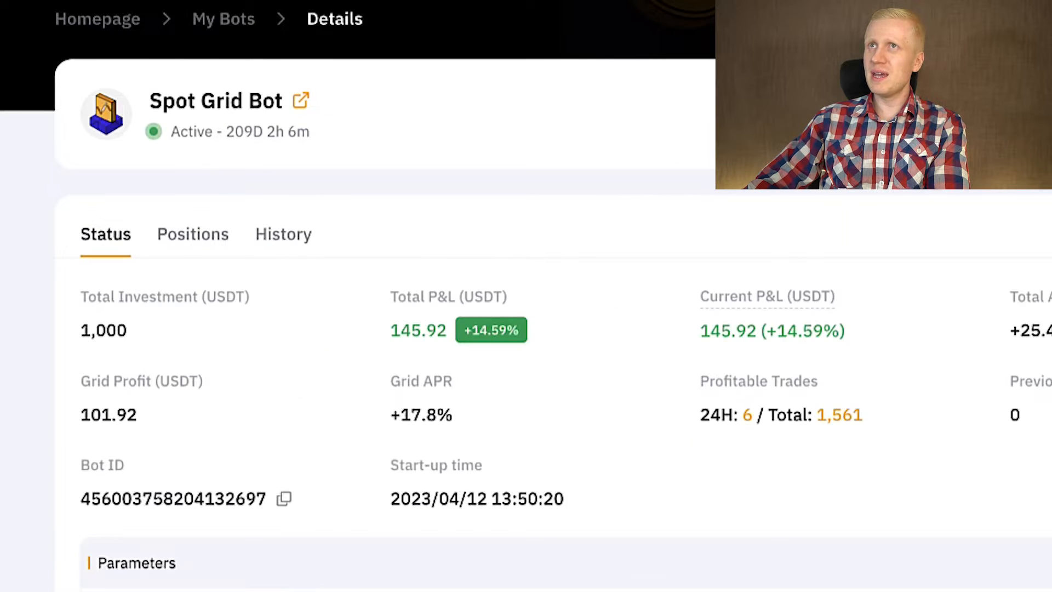
pyautogui.click(284, 233)
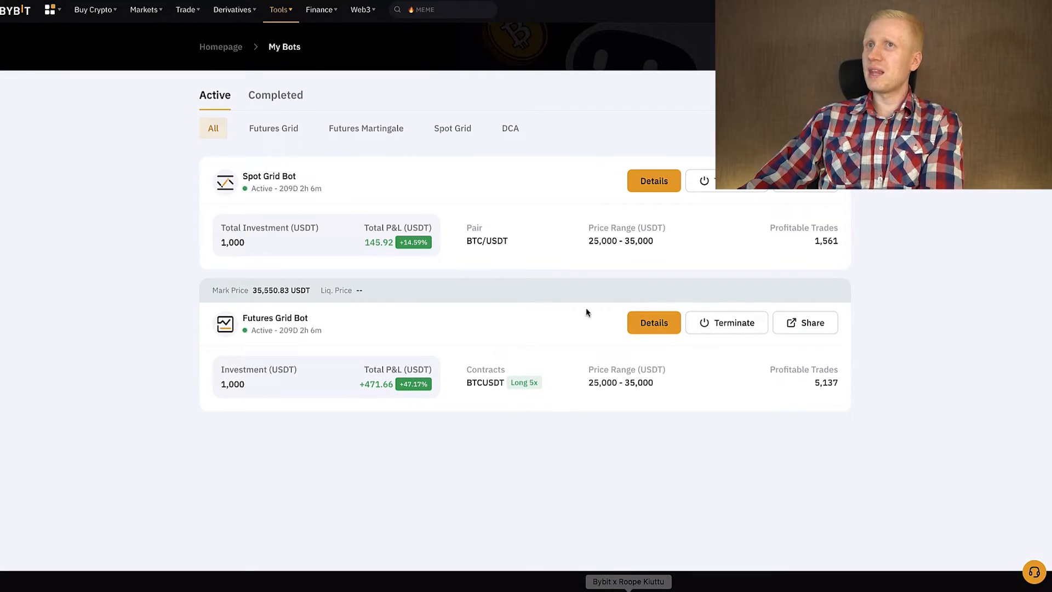
pyautogui.moveTo(794, 369)
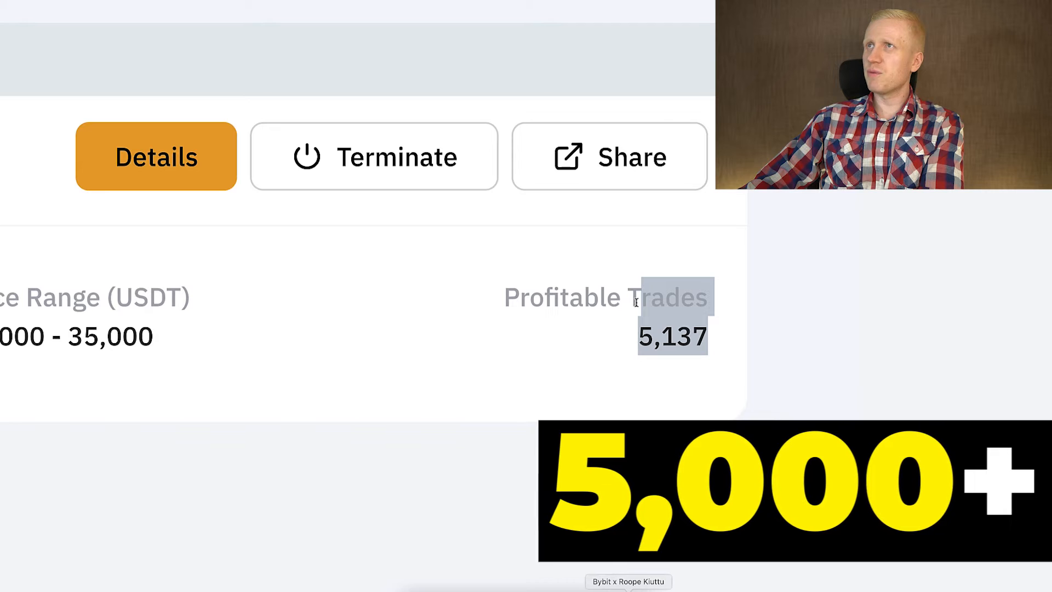
# - Scroll My Bots to the Futures Grid Bot's 5,137 trades and Long 5x BTCUSDT contract
pyautogui.scroll(-3)
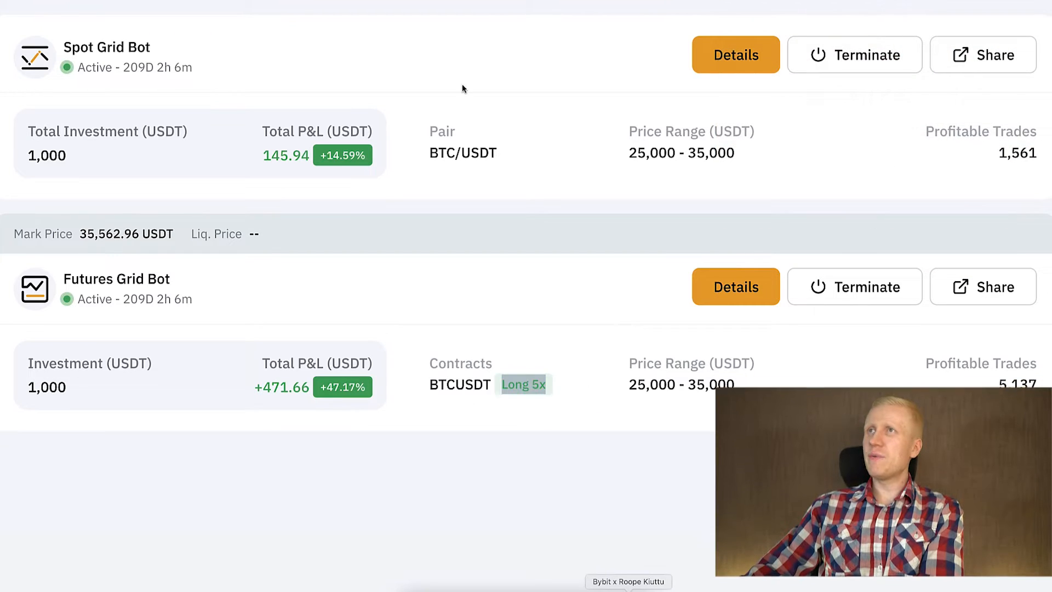
pyautogui.moveTo(621, 159)
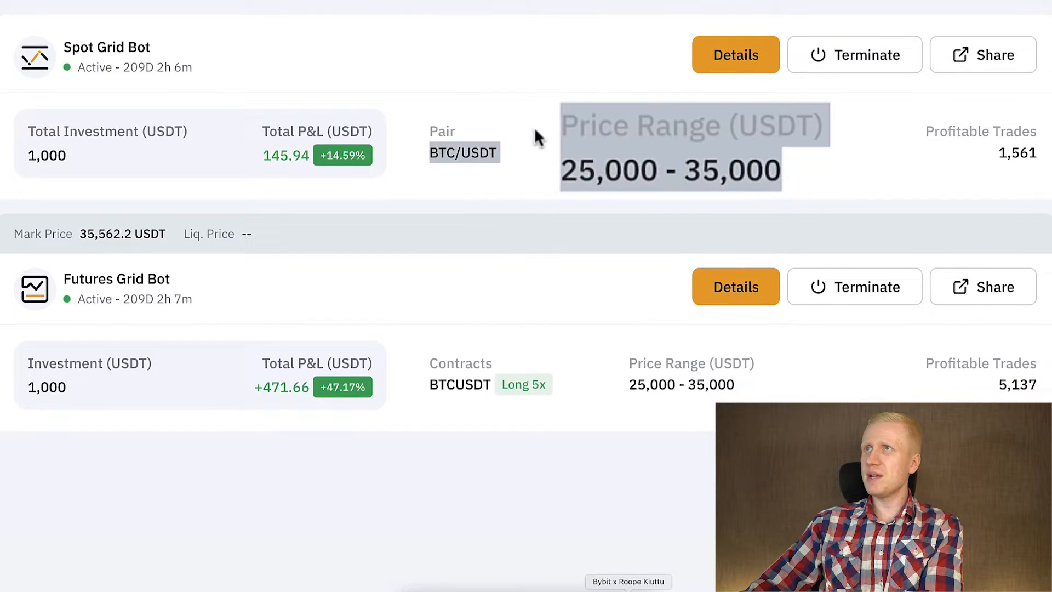
pyautogui.moveTo(798, 398)
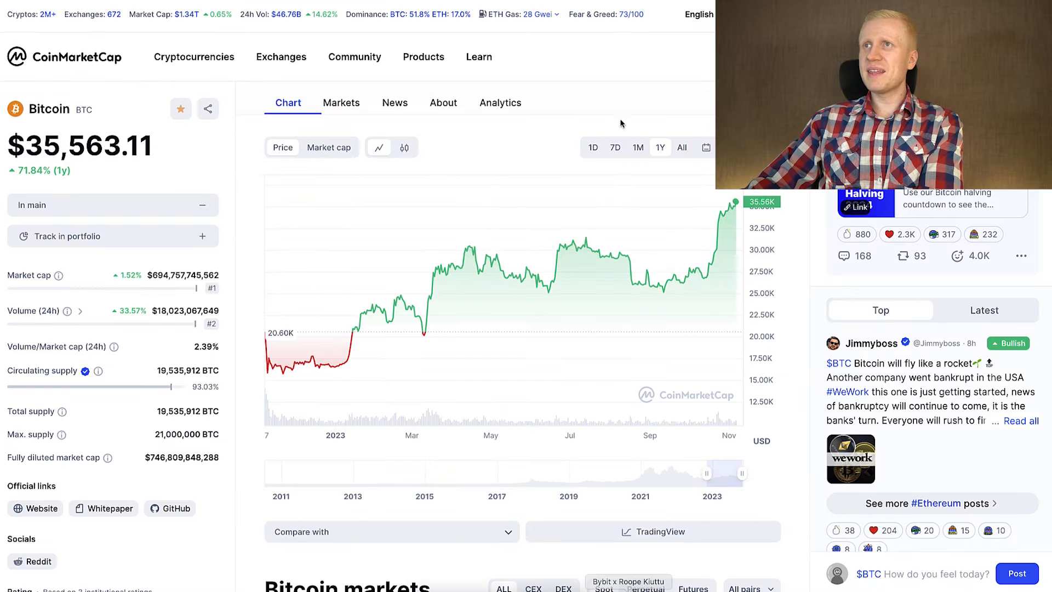
pyautogui.moveTo(565, 254)
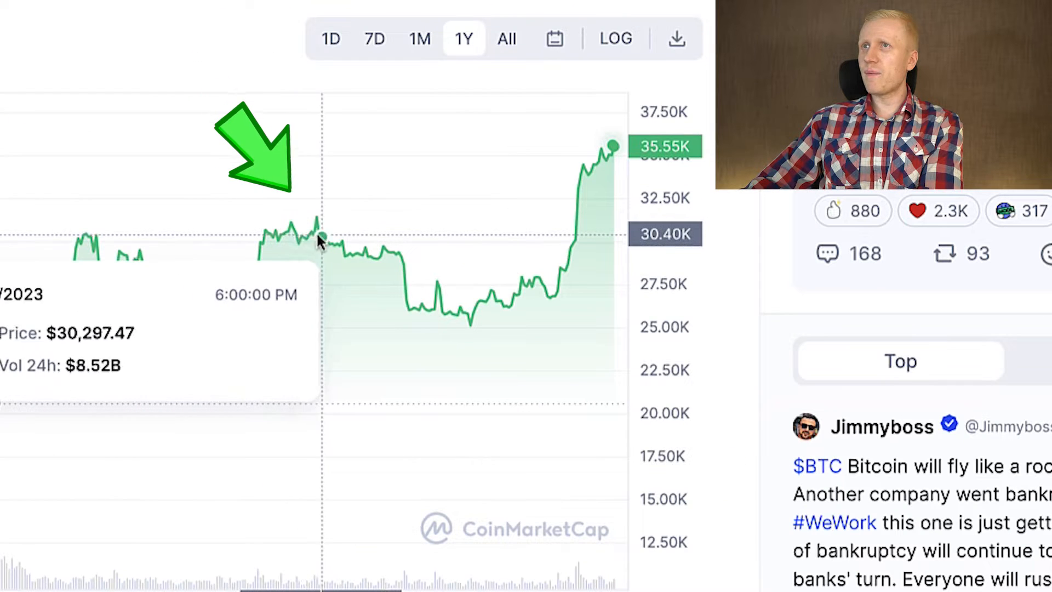
pyautogui.moveTo(552, 260)
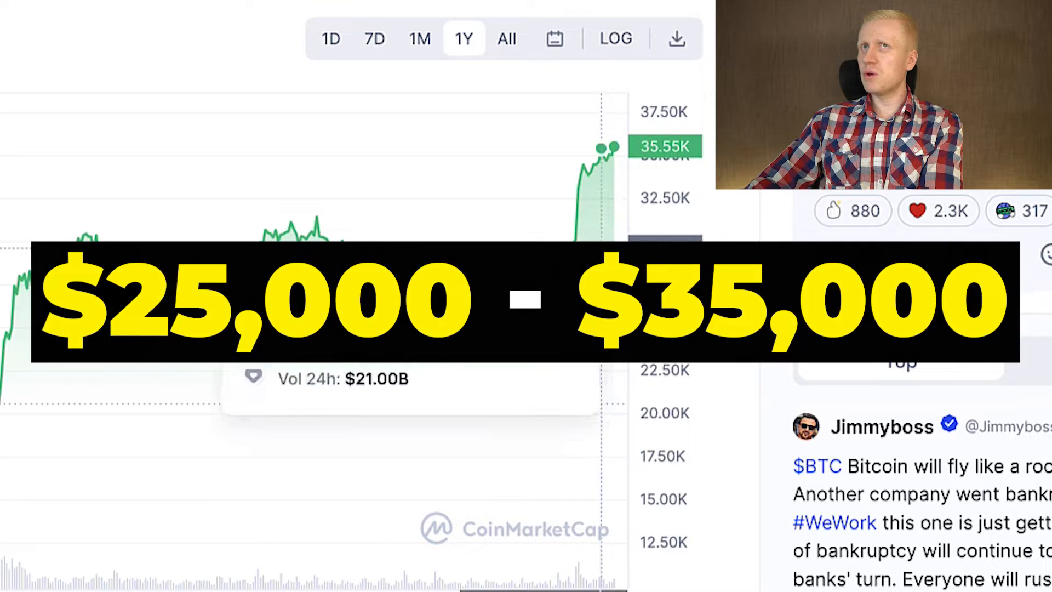
# - Review Bitcoin's one-year chart against the 25,000–35,000 range
pyautogui.scroll(3)
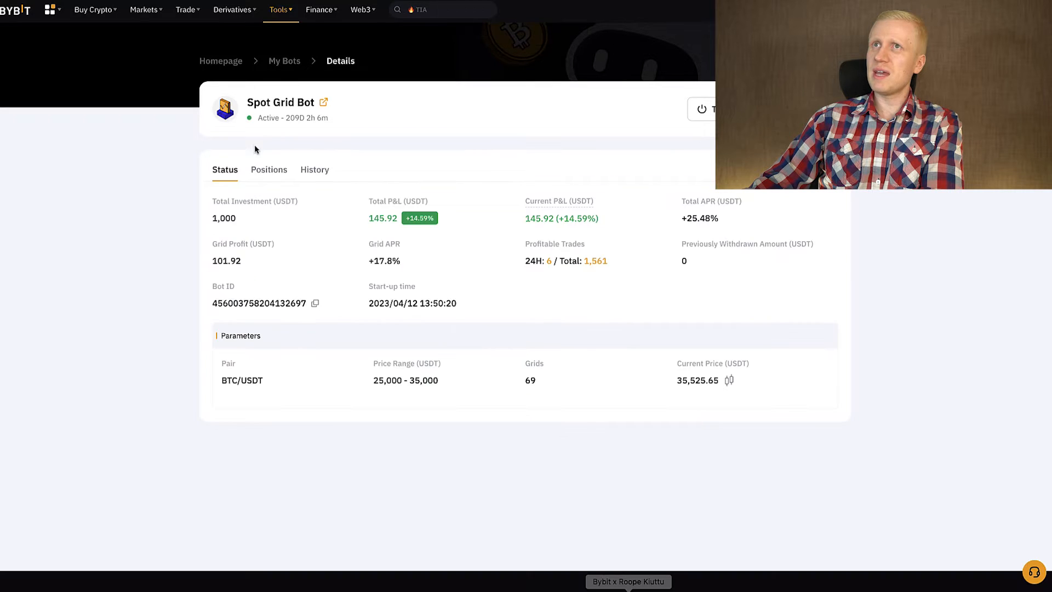
pyautogui.click(268, 169)
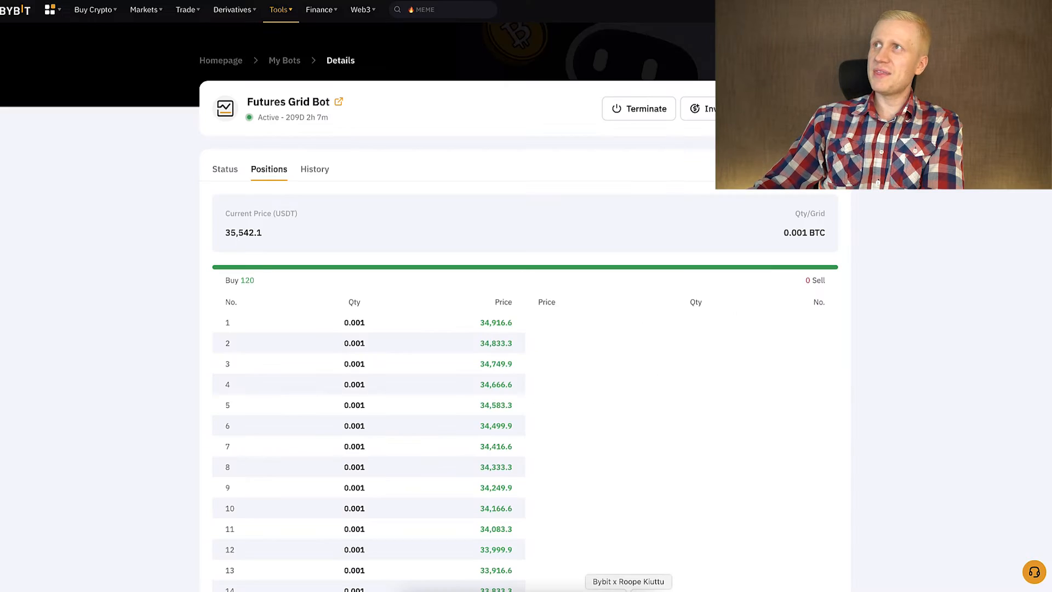
# - Open the Futures Grid Bot's positions, showing a 1100.64 USDT position value
pyautogui.click(638, 108)
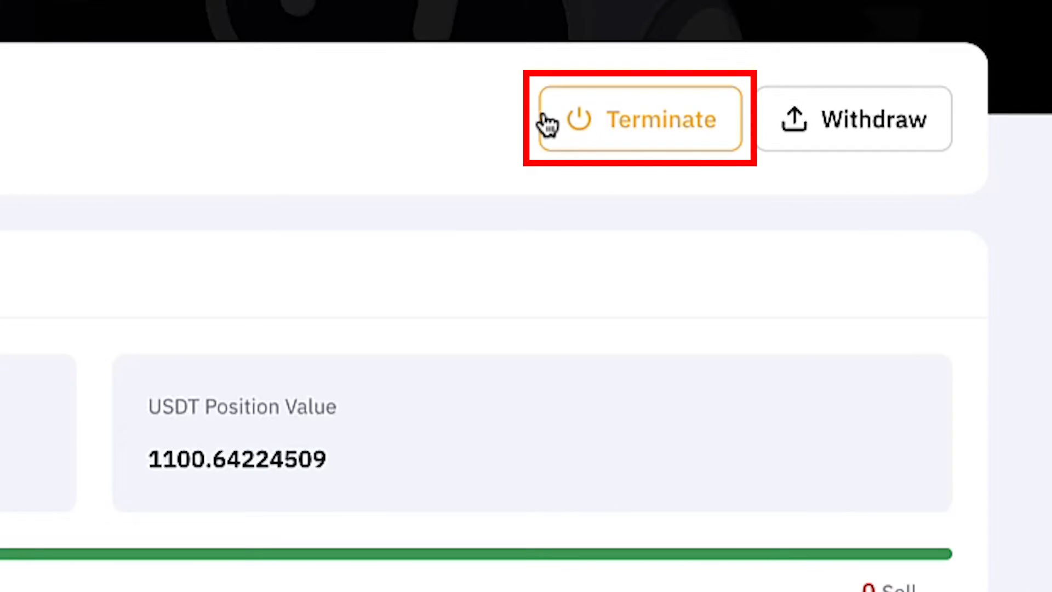
# - Terminate the old spot grid bot, receiving the funds as USDT
pyautogui.click(639, 119)
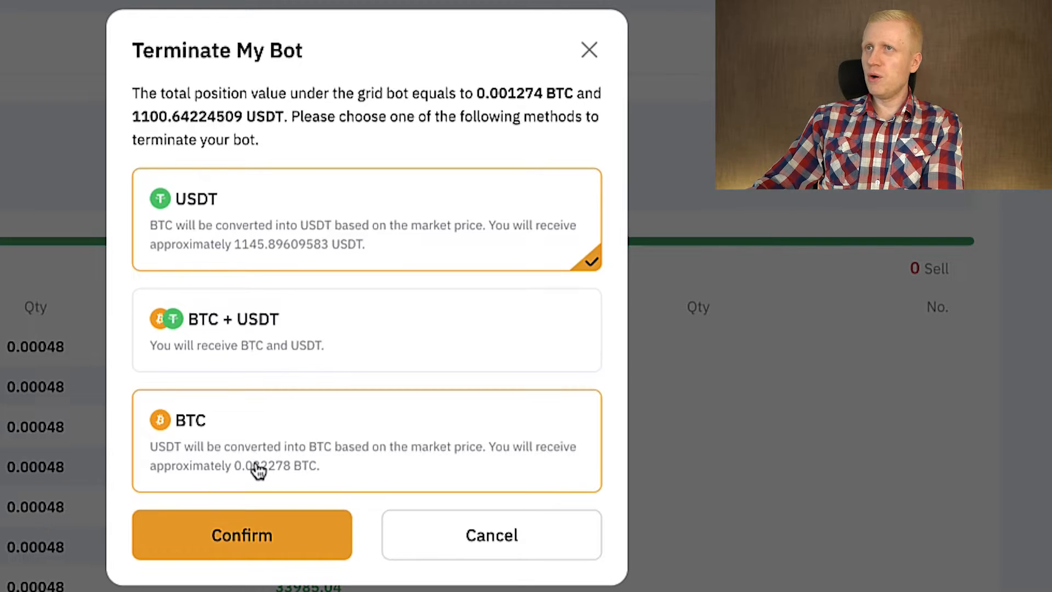
pyautogui.moveTo(215, 436)
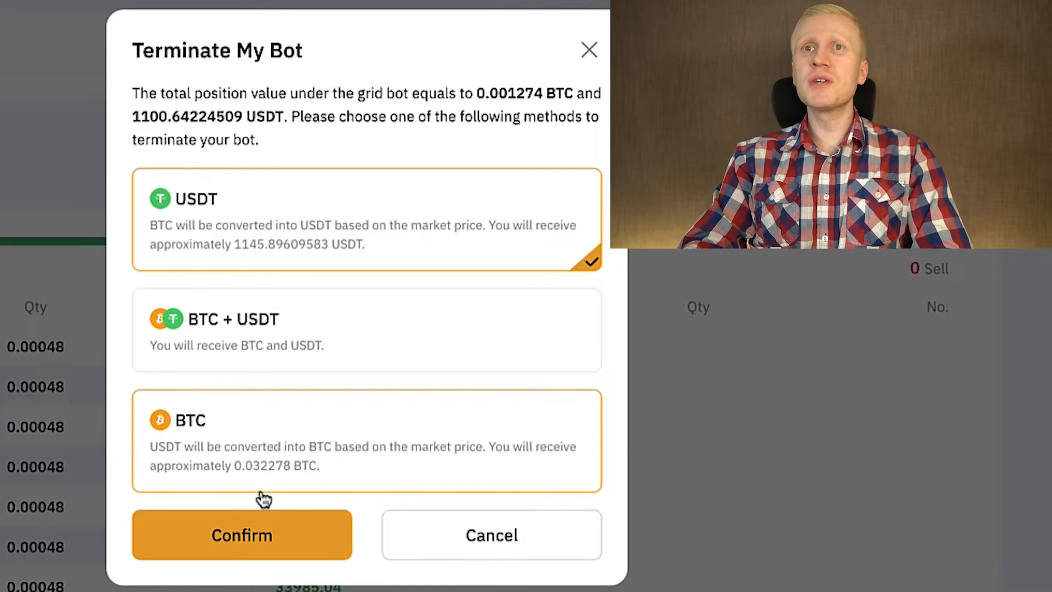
pyautogui.click(241, 535)
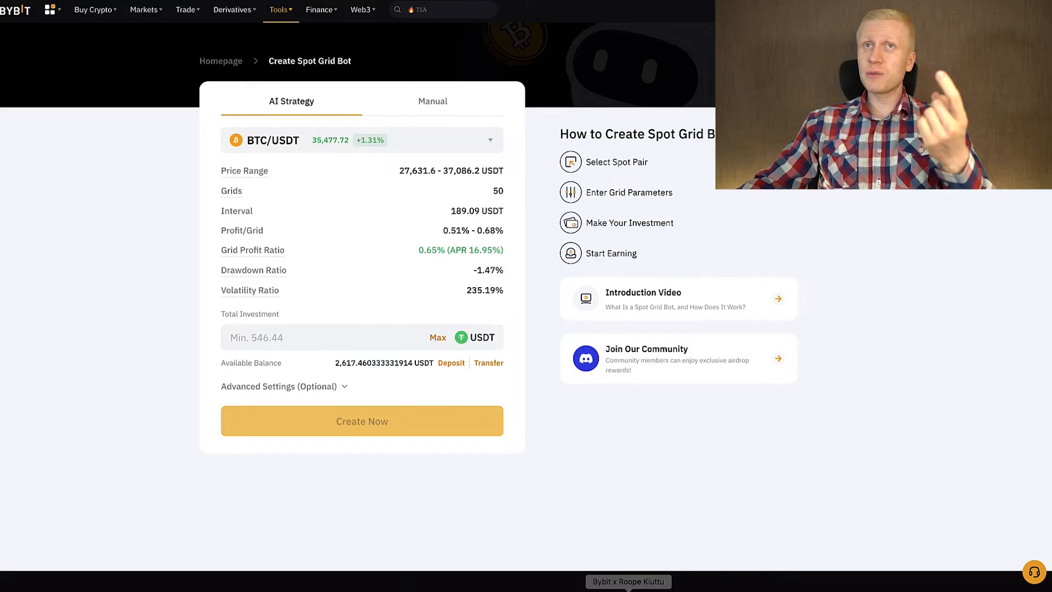
pyautogui.click(232, 10)
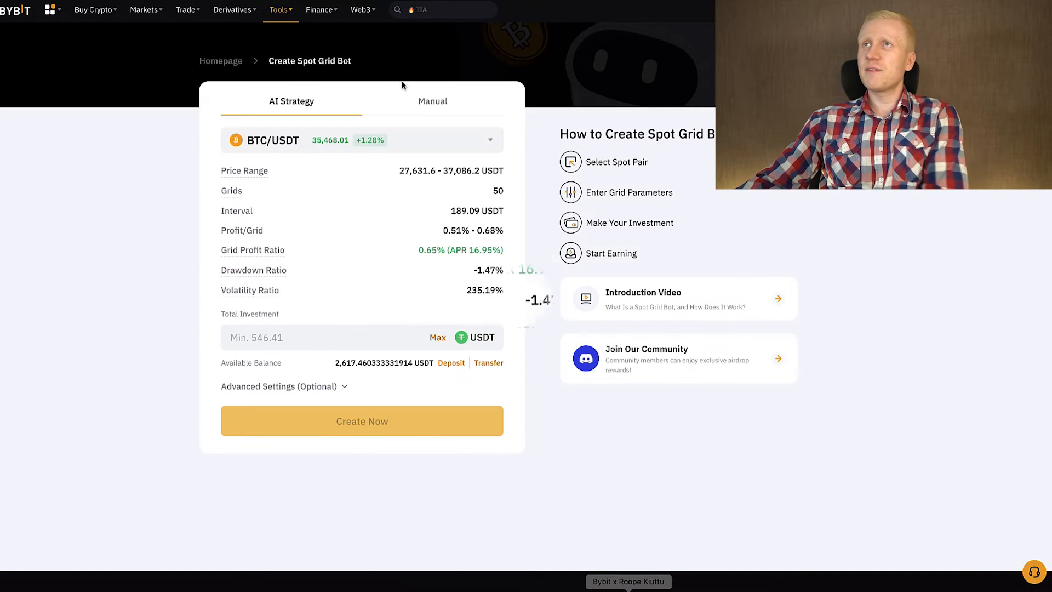
# - Enter a manual spot grid: 20000–80000 USDT range, 120 grids, 1000 USDT investment
pyautogui.click(432, 101)
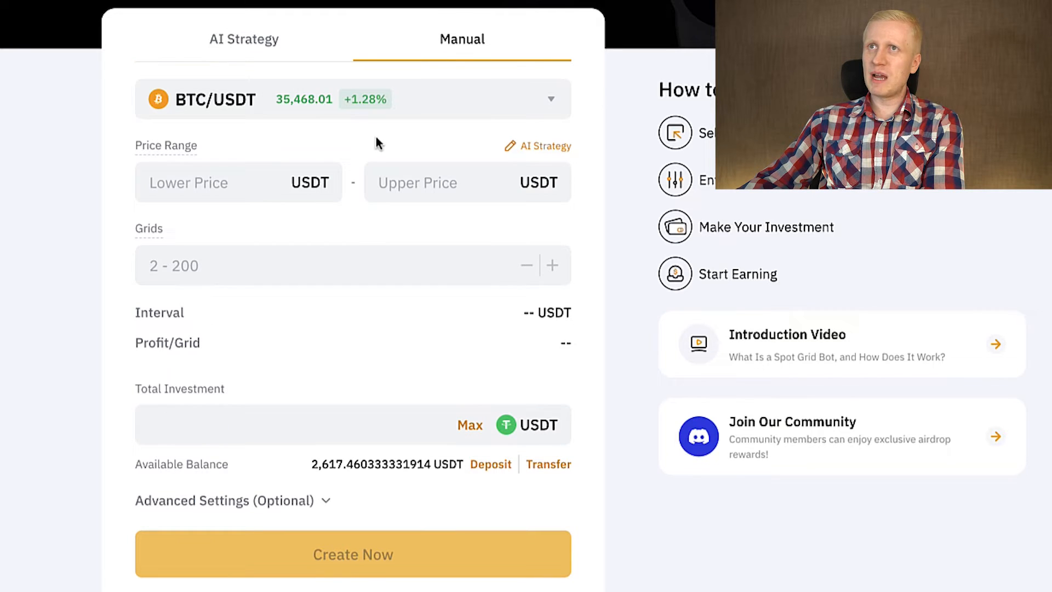
pyautogui.click(242, 39)
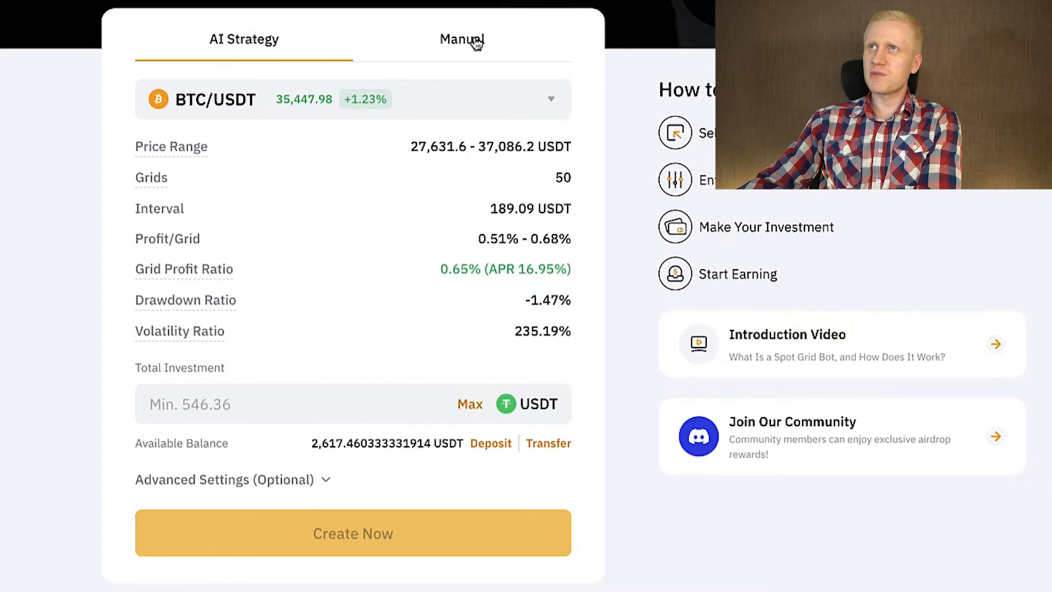
pyautogui.click(461, 39)
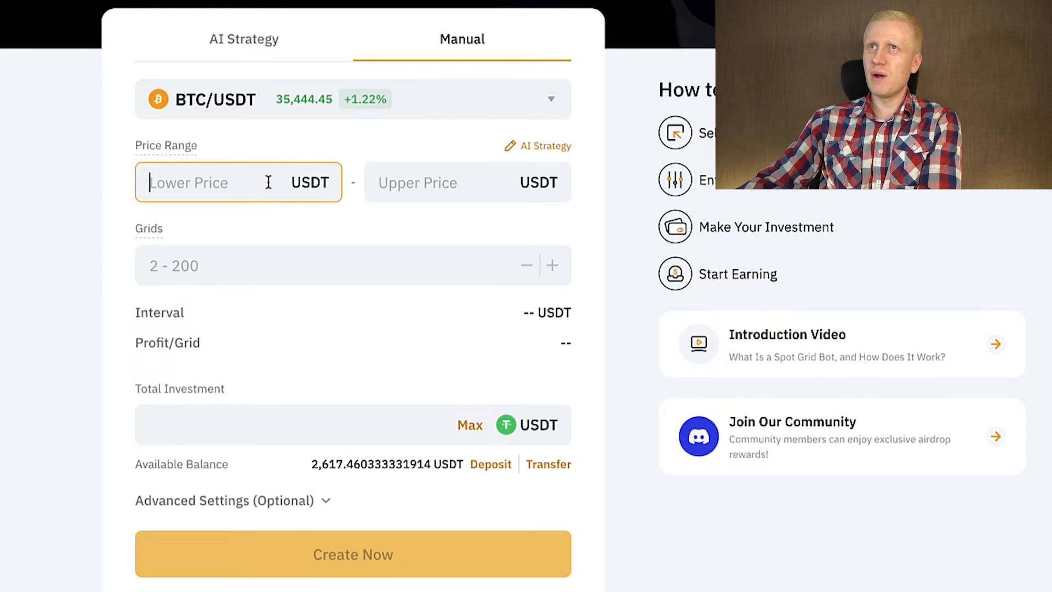
pyautogui.write('20000')
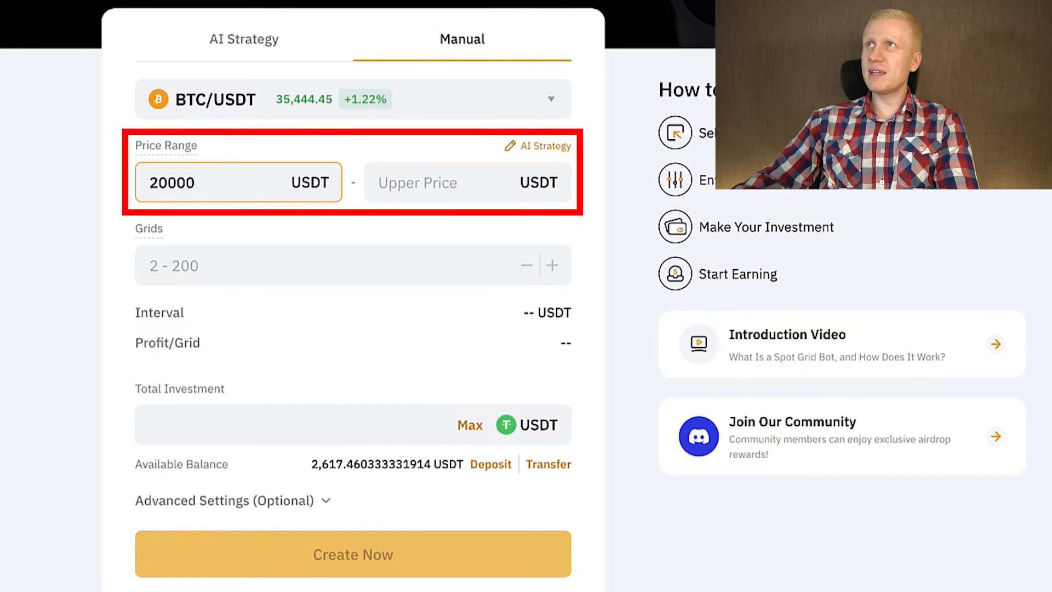
pyautogui.write('80000')
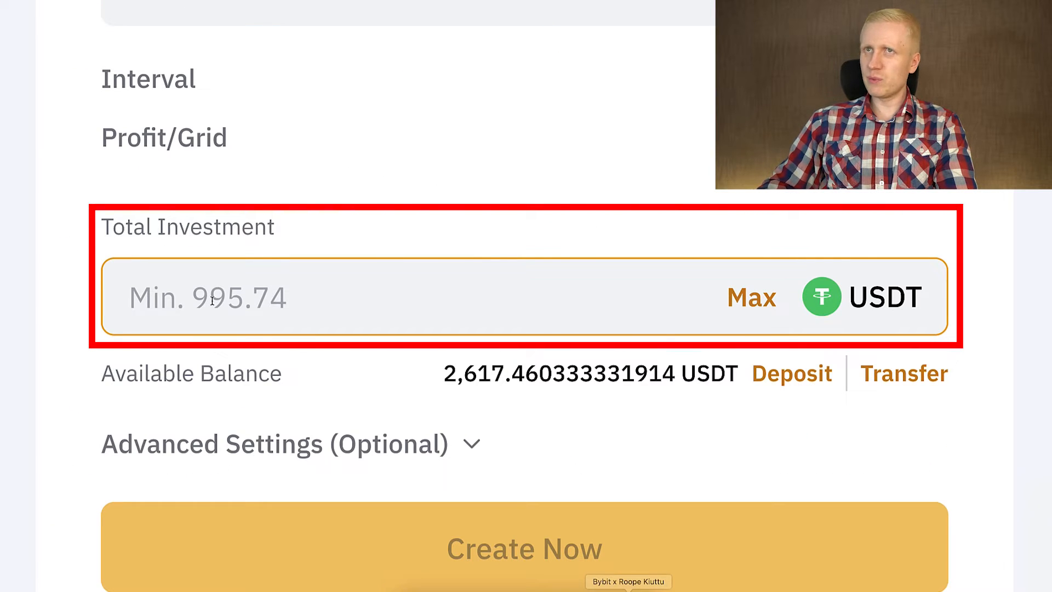
pyautogui.write('1000')
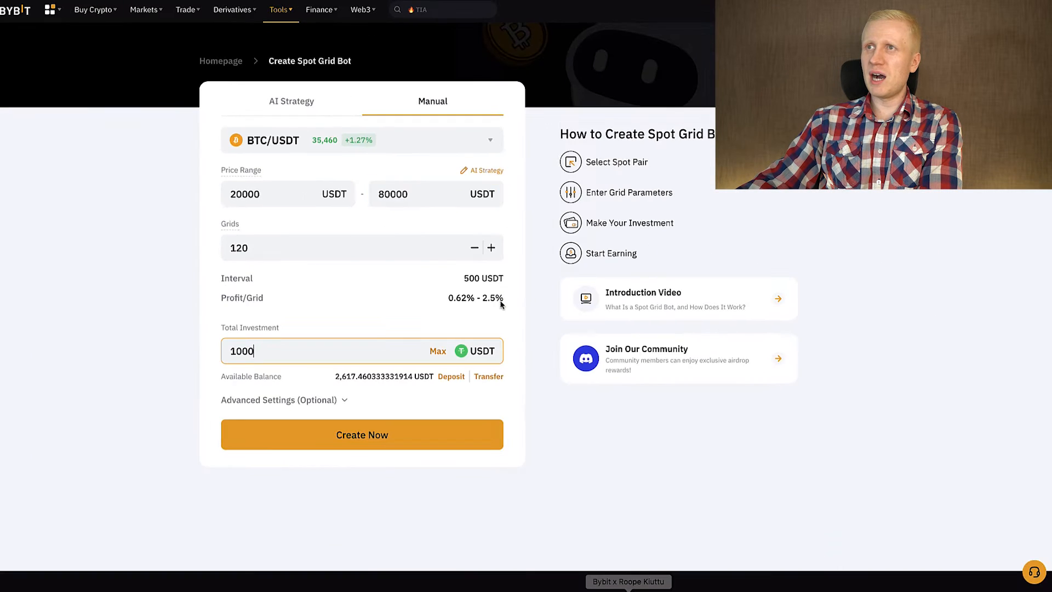
pyautogui.click(268, 194)
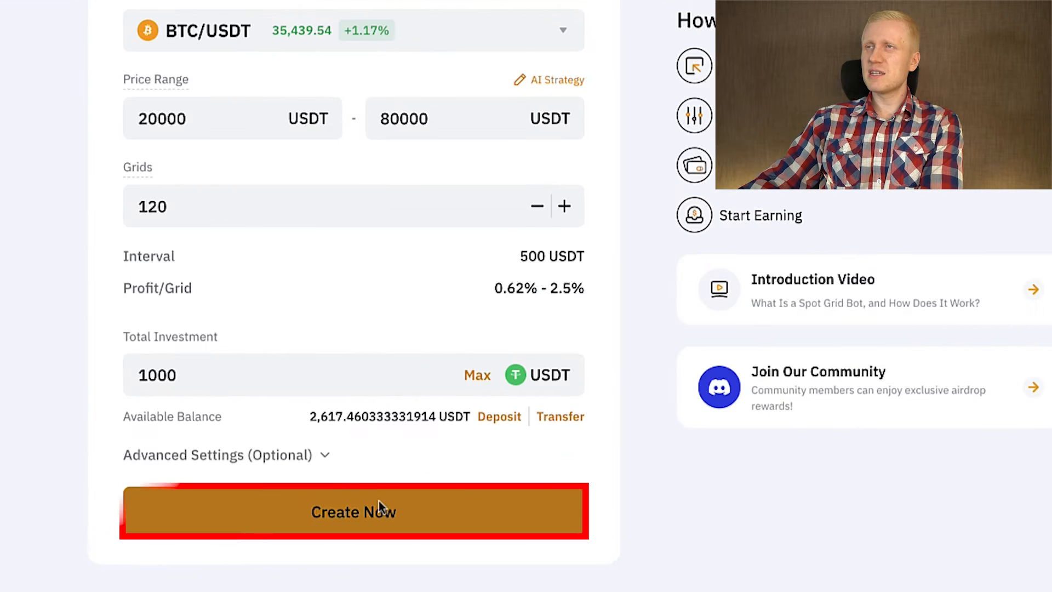
# - Create and confirm the 1000 USDT BTC/USDT spot grid bot, then review its details
pyautogui.click(353, 511)
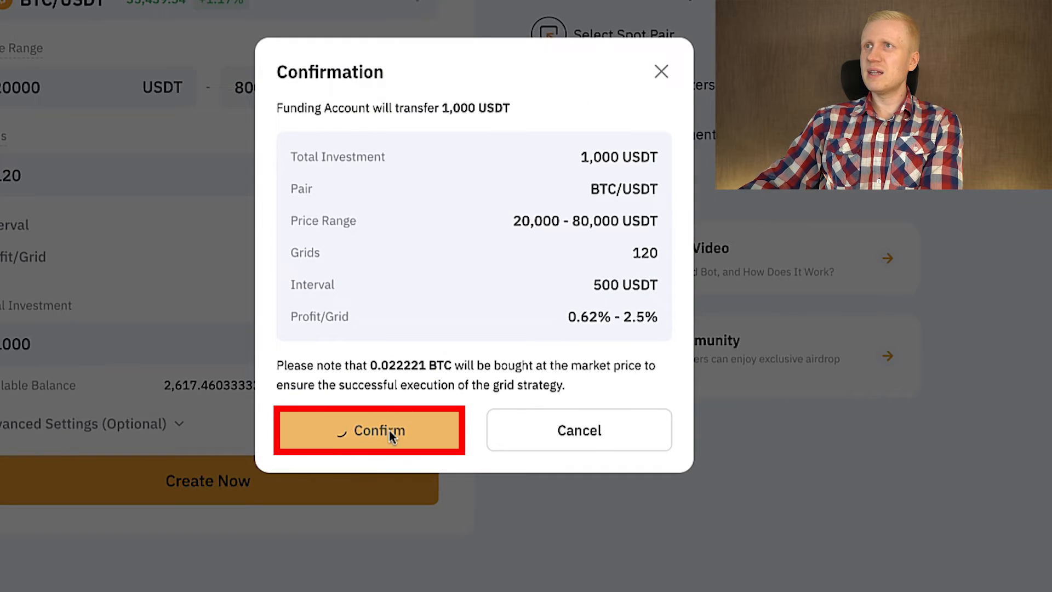
pyautogui.click(369, 430)
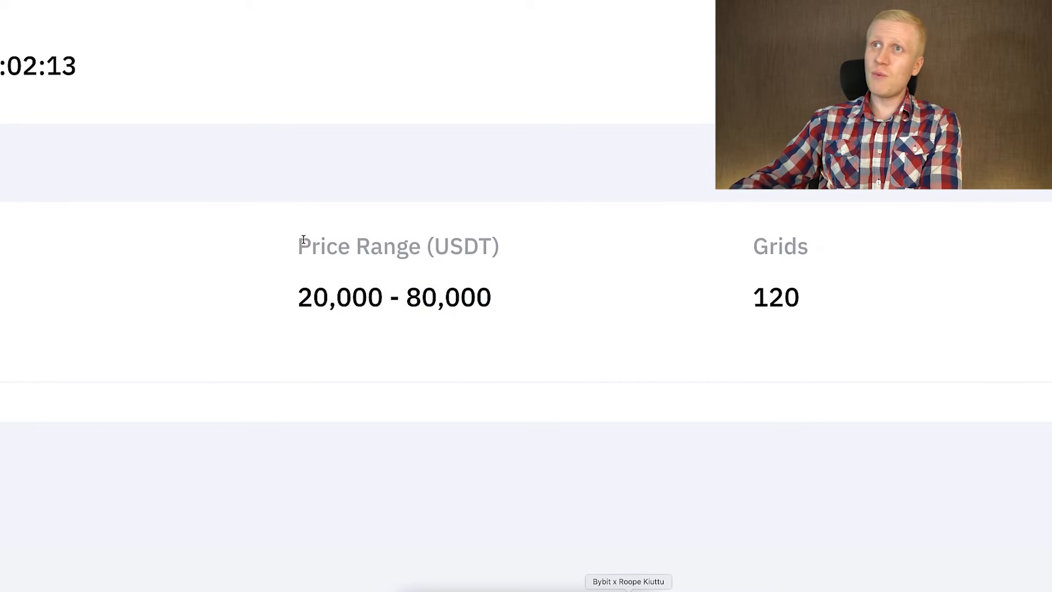
pyautogui.scroll(3)
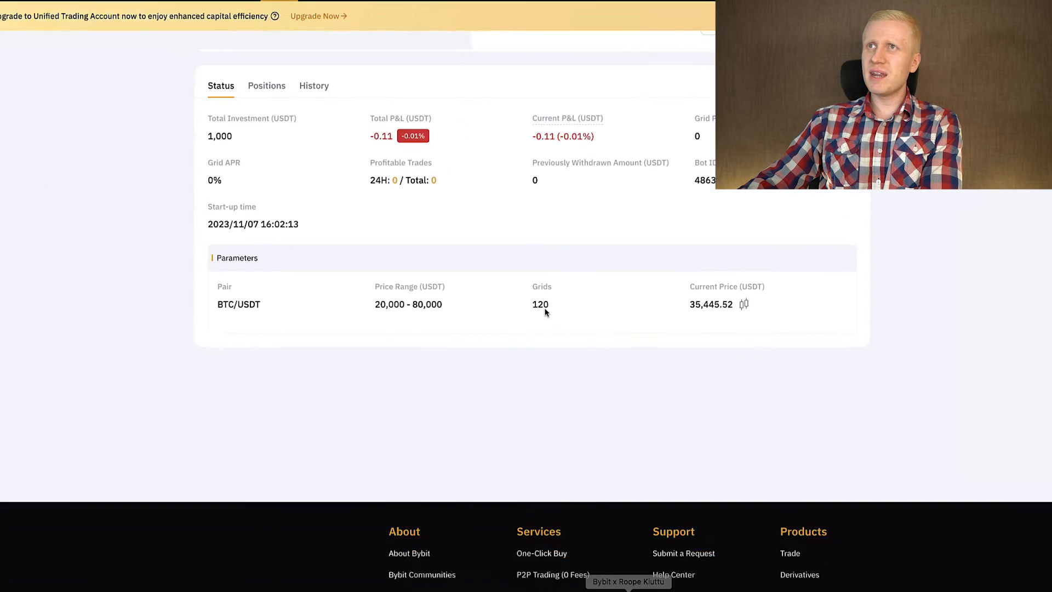
pyautogui.scroll(3)
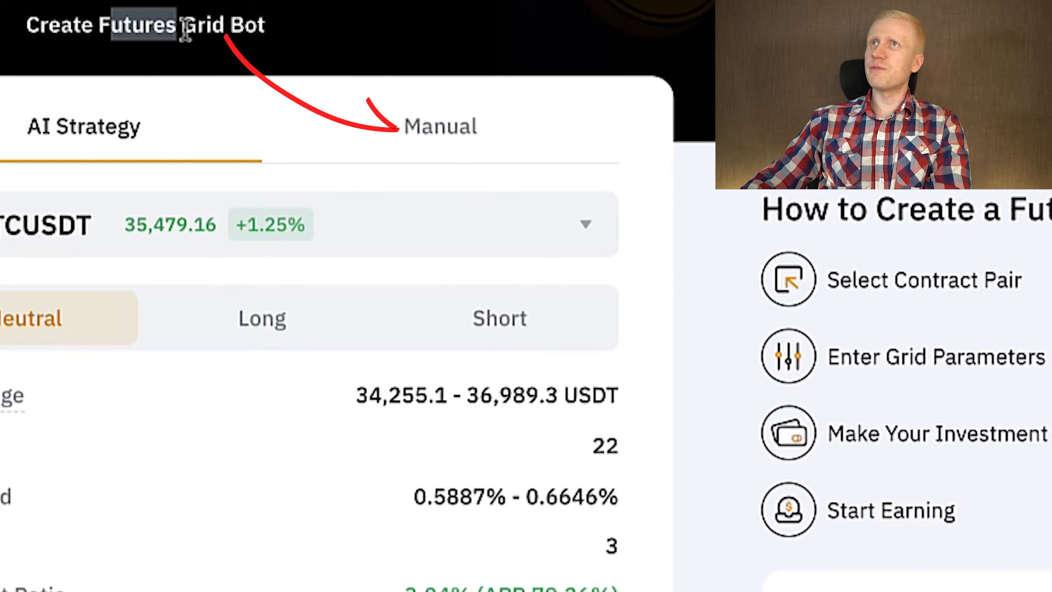
# - Enter a manual futures grid: 20000–100000 USDT range, 200 grids, 5x leverage
pyautogui.click(440, 126)
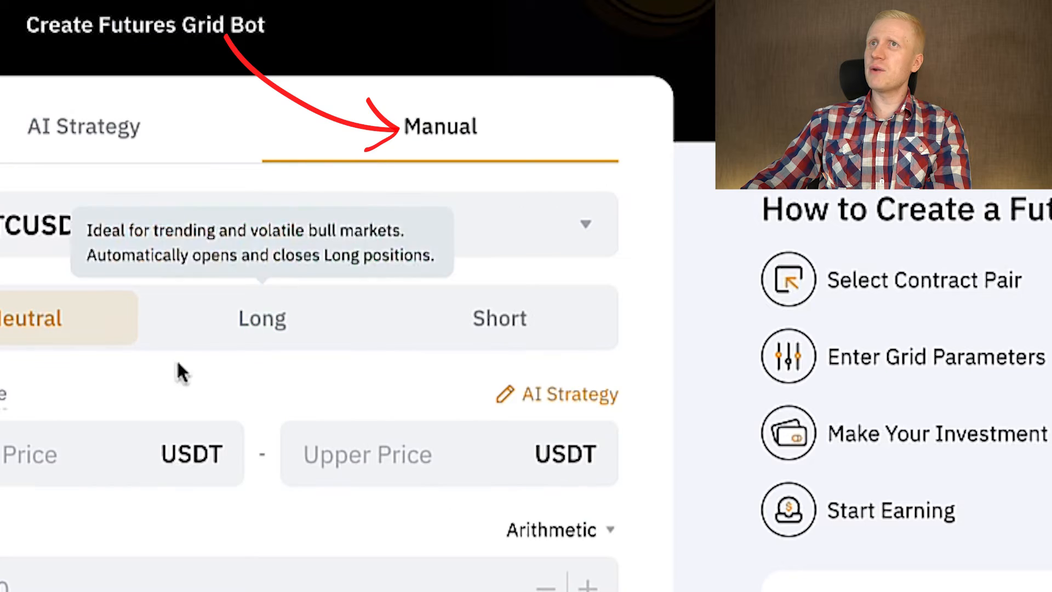
pyautogui.write('20')
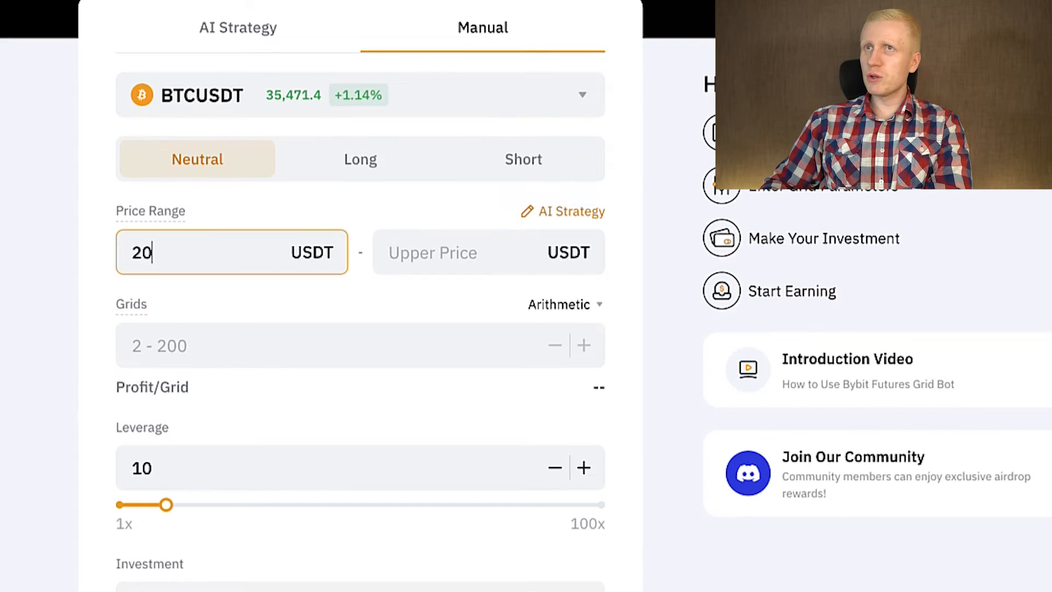
pyautogui.write('1000')
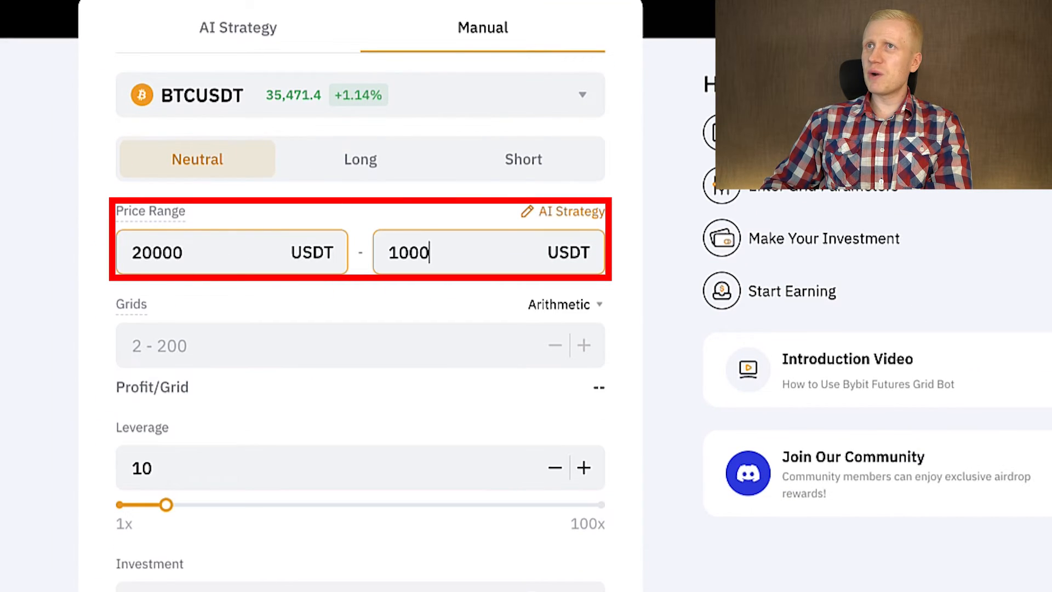
pyautogui.press('Backspace')
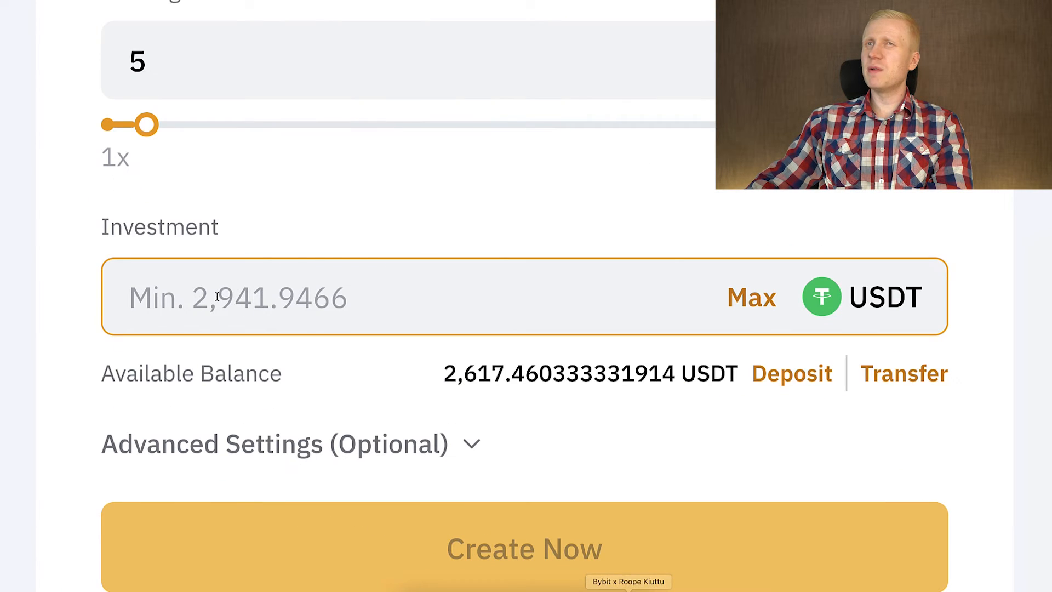
pyautogui.scroll(-3)
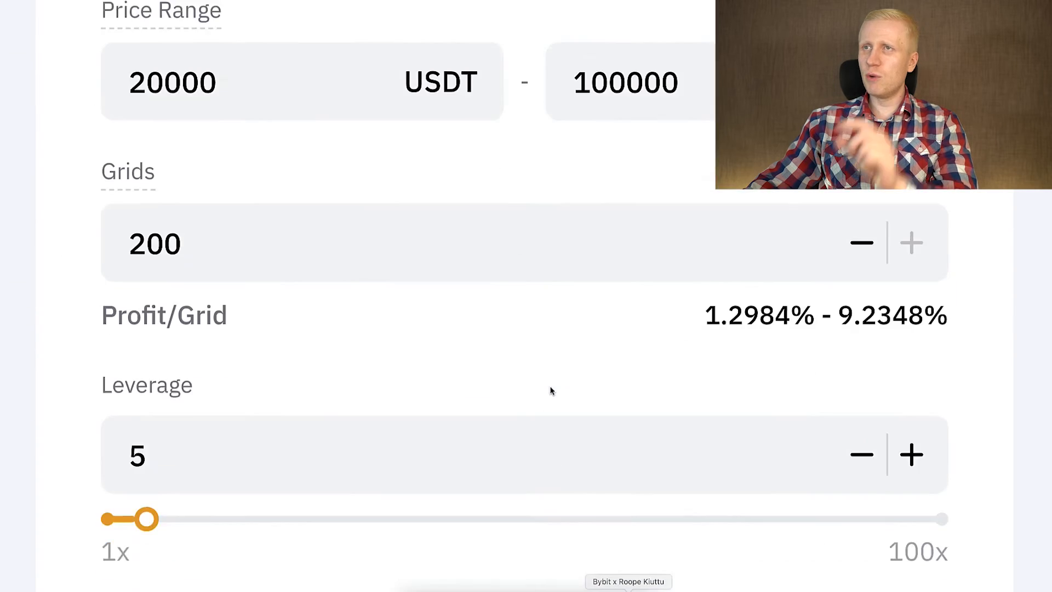
pyautogui.scroll(-3)
pyautogui.write('2')
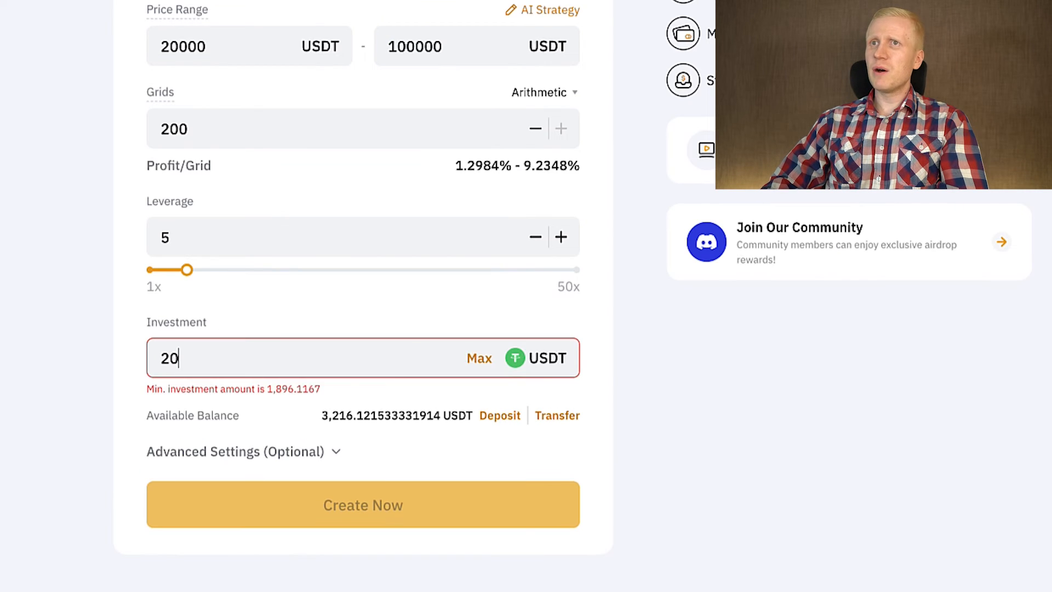
# - Enter 2000 USDT as the futures grid investment
pyautogui.write('00')
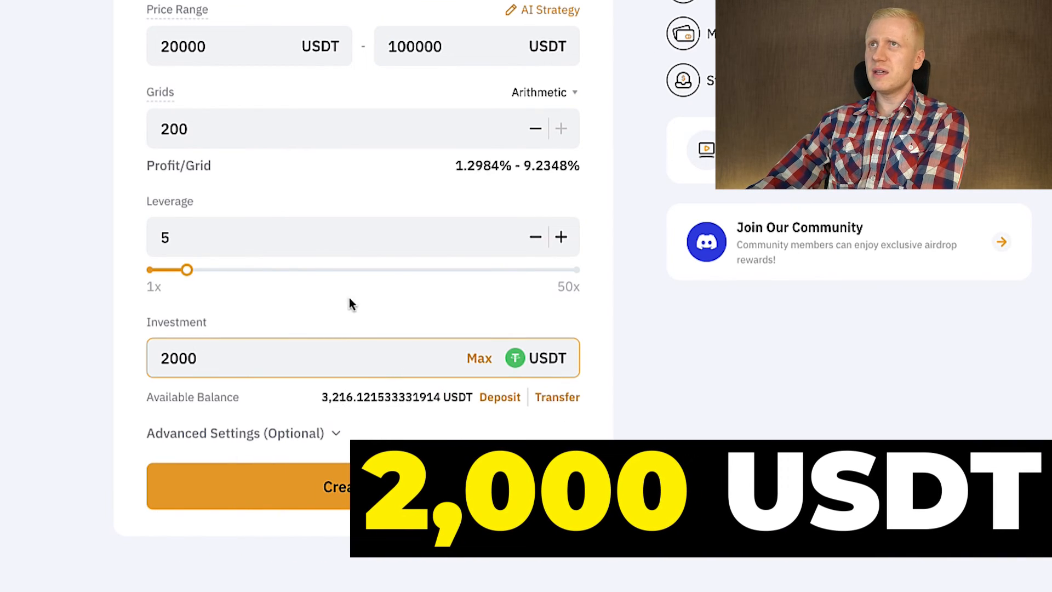
pyautogui.scroll(-3)
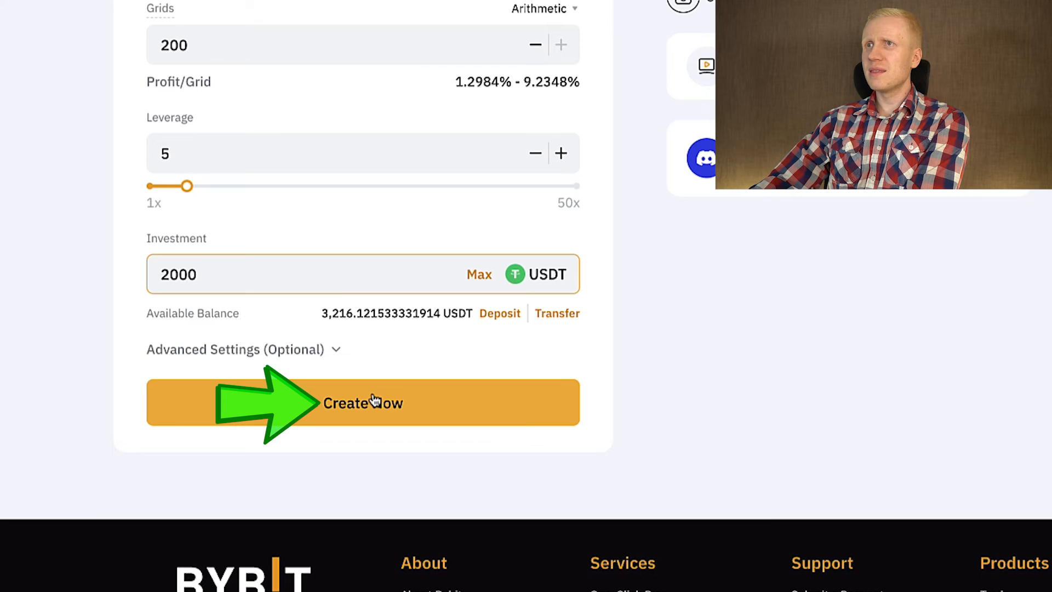
# - Create and confirm the Long 5x BTCUSDT futures grid bot
pyautogui.click(362, 402)
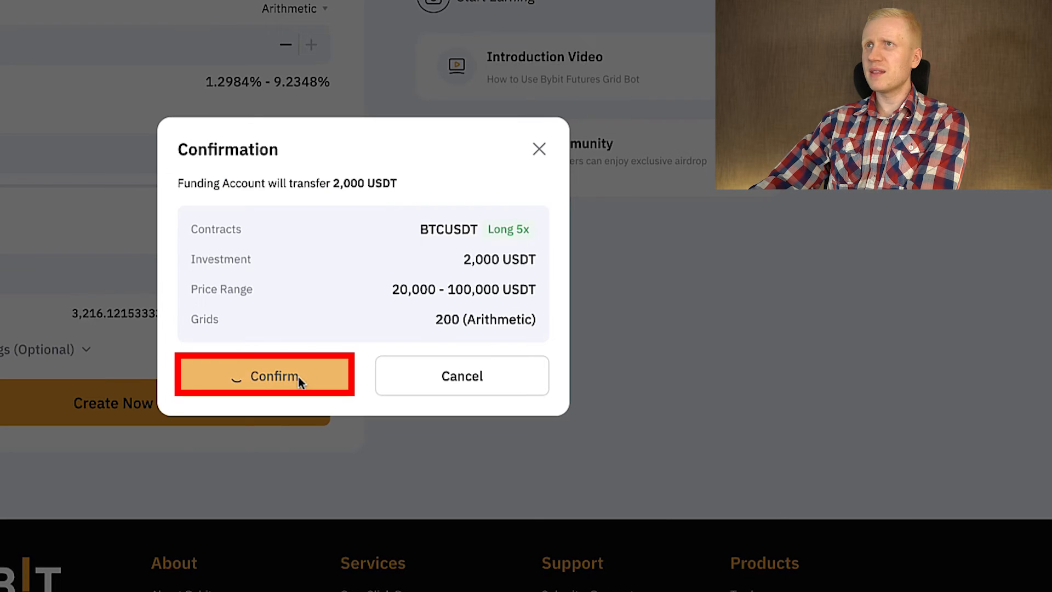
pyautogui.click(264, 376)
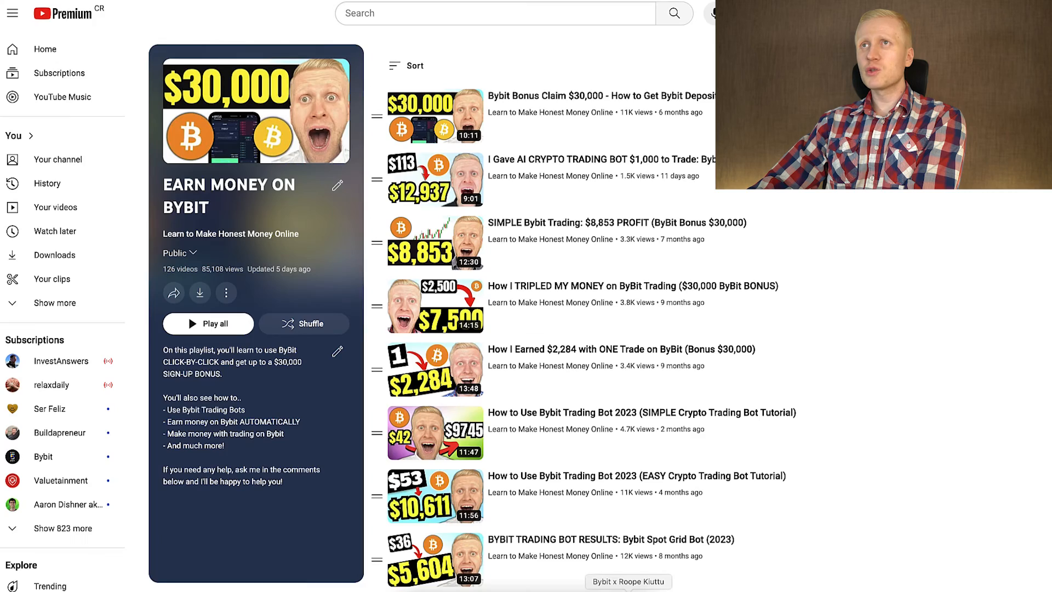
pyautogui.scroll(-3)
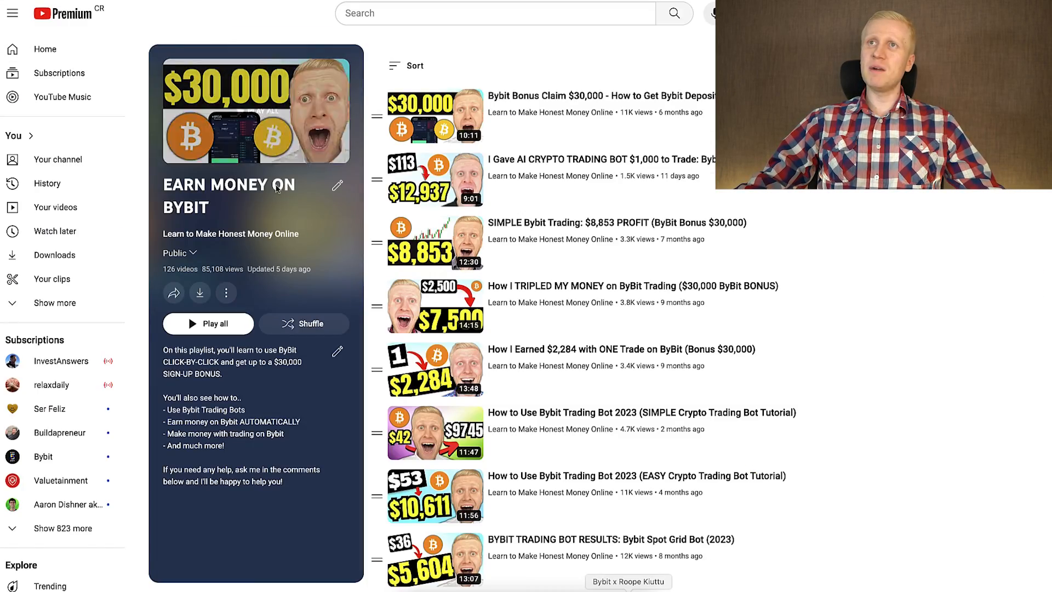
pyautogui.scroll(-3)
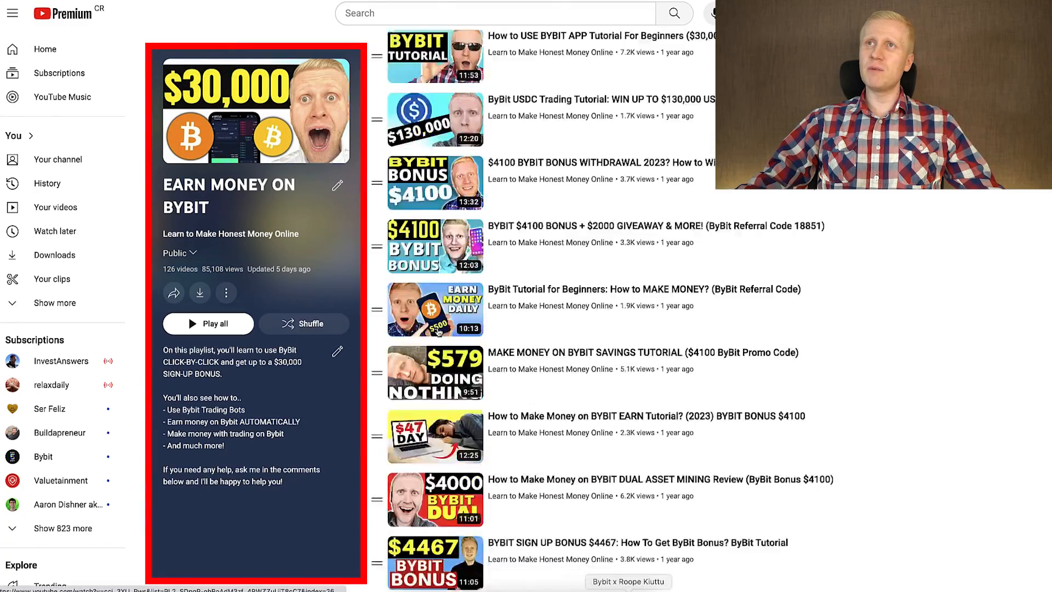
pyautogui.scroll(-3)
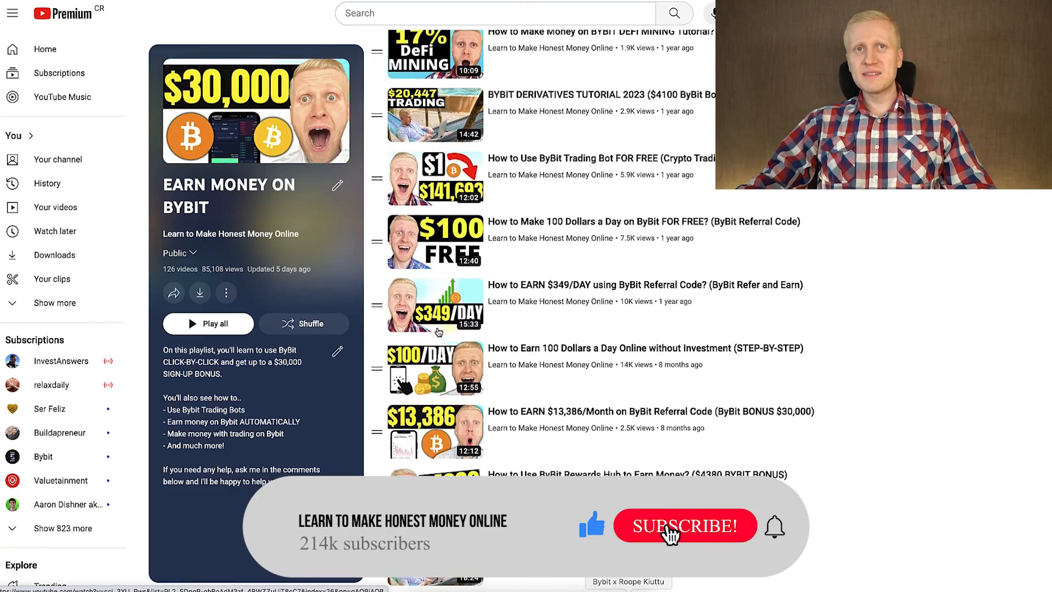